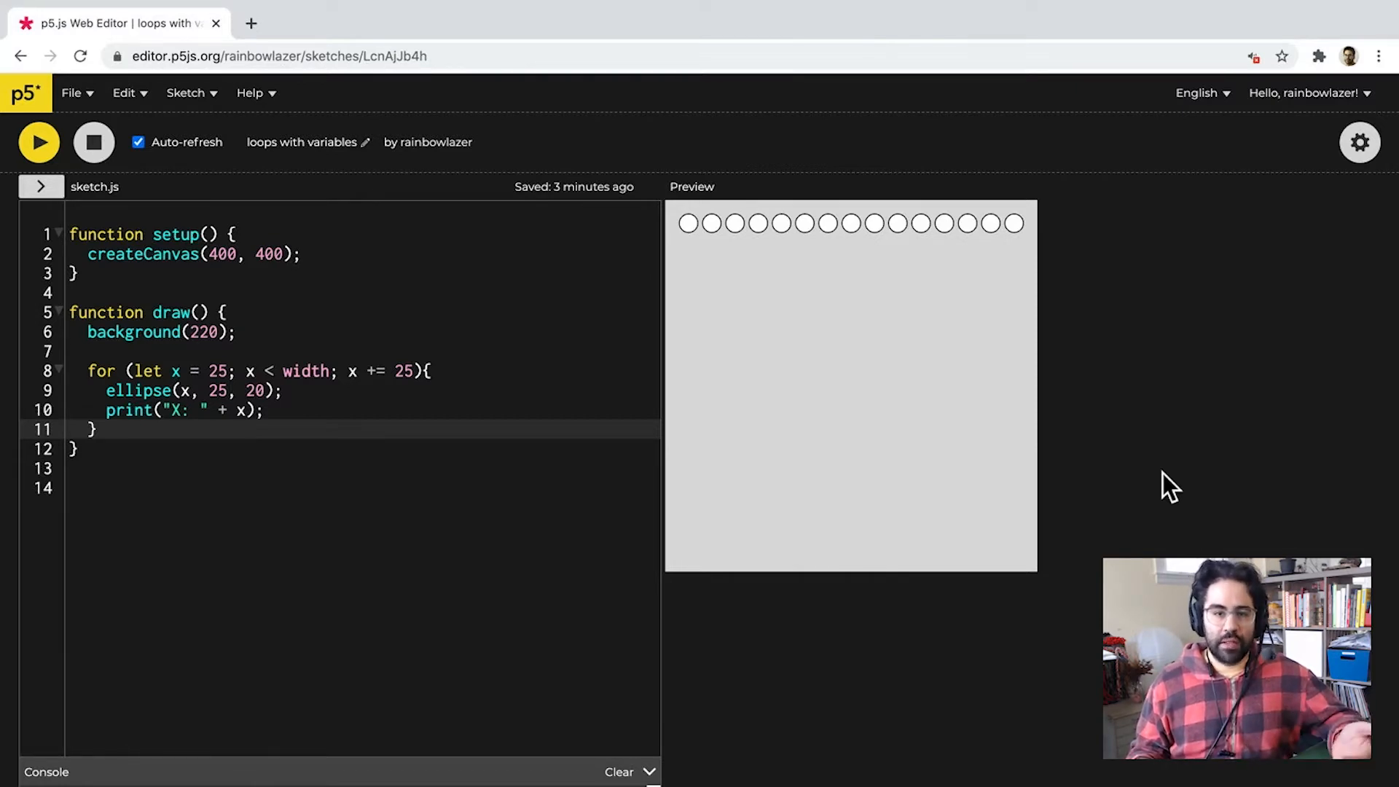
{"action": "mouse_move", "coordinate": [971, 470]}
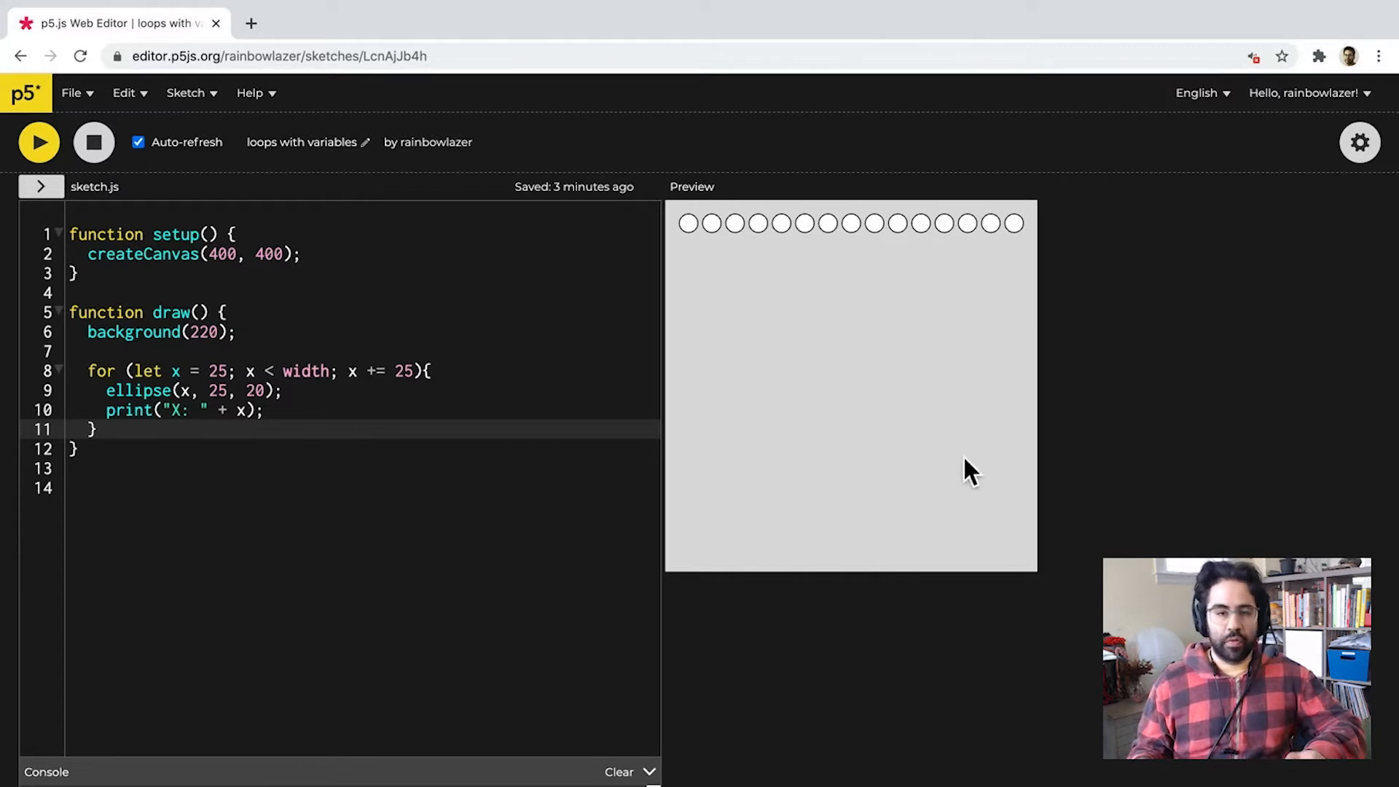
Change the createCanvas width argument from 400 to 600.
{"action": "double_click", "coordinate": [144, 370]}
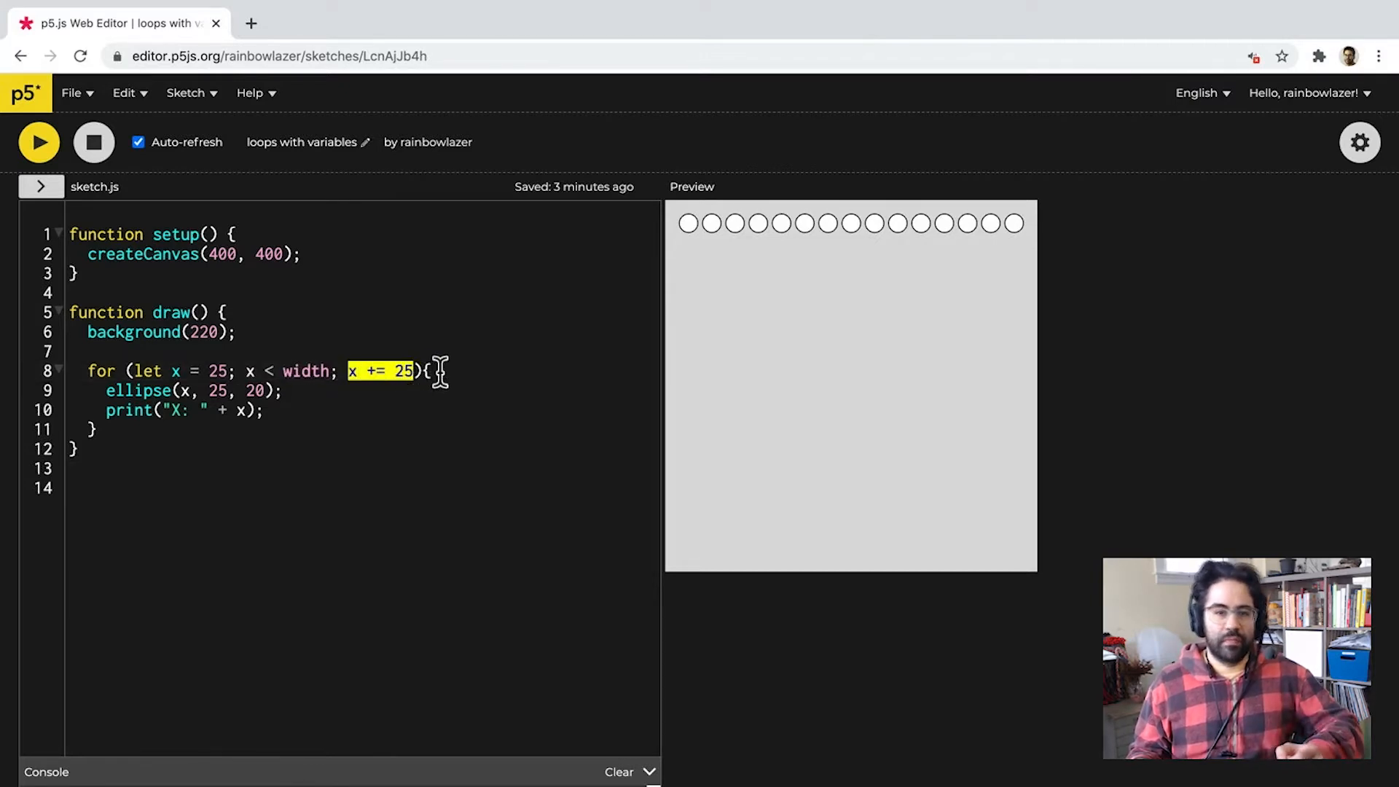
{"action": "mouse_move", "coordinate": [754, 241]}
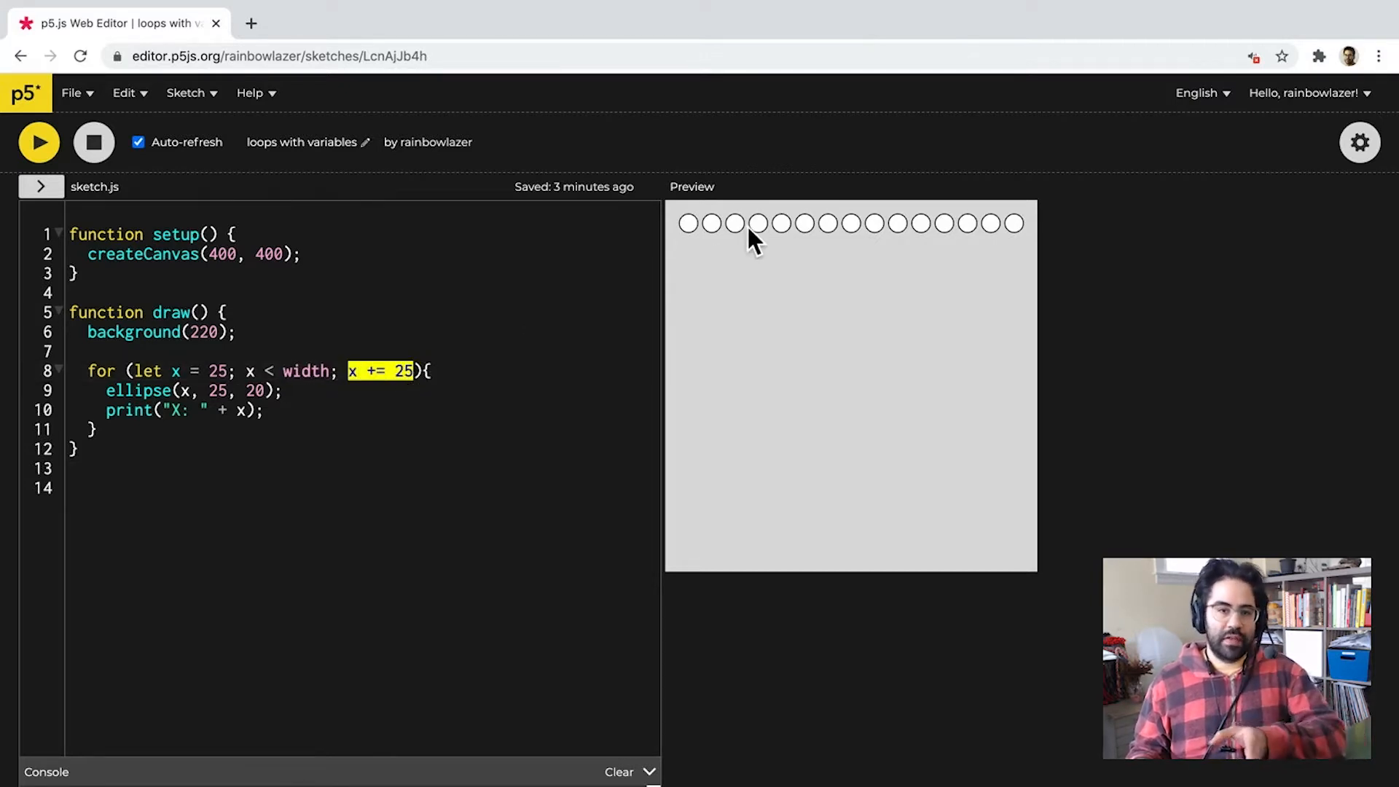
{"action": "mouse_move", "coordinate": [920, 236]}
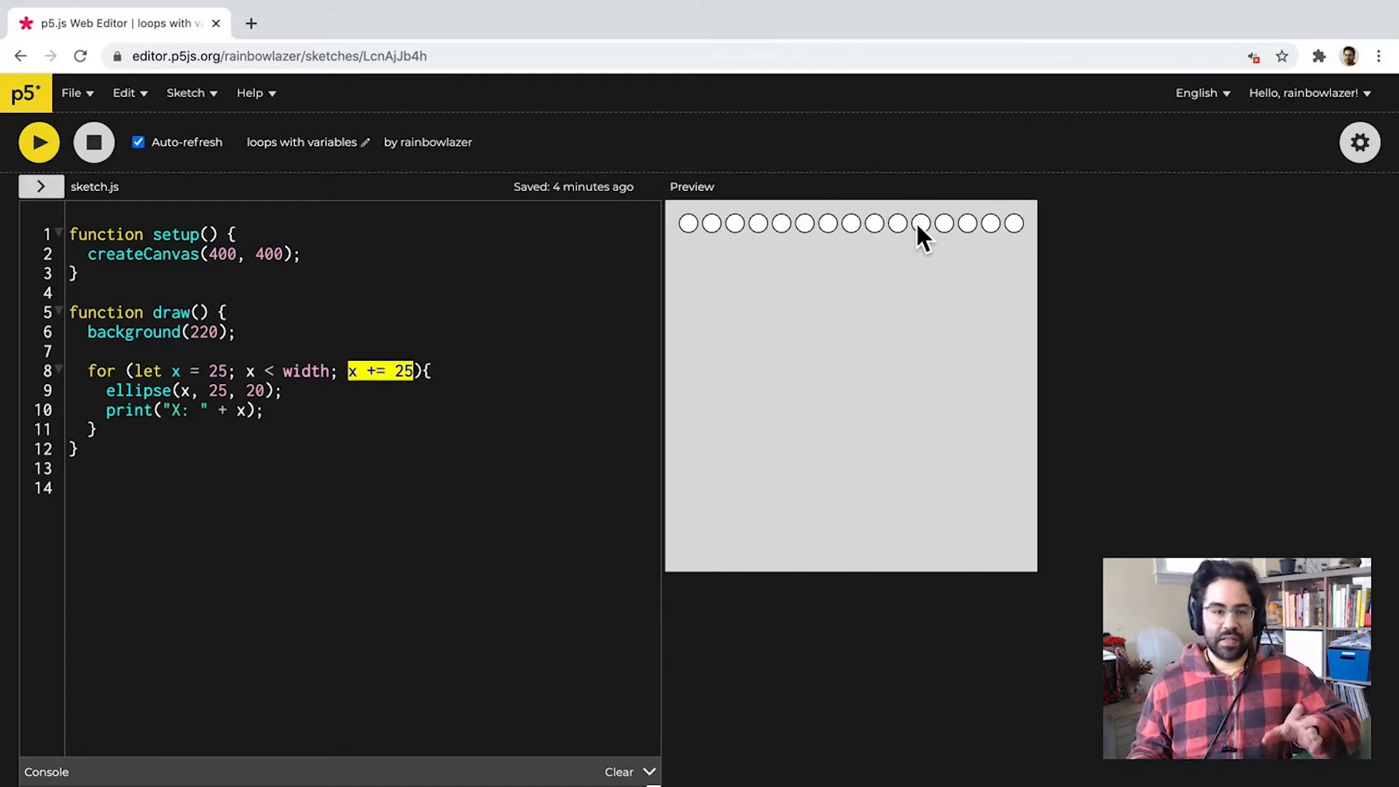
{"action": "left_click", "coordinate": [316, 370]}
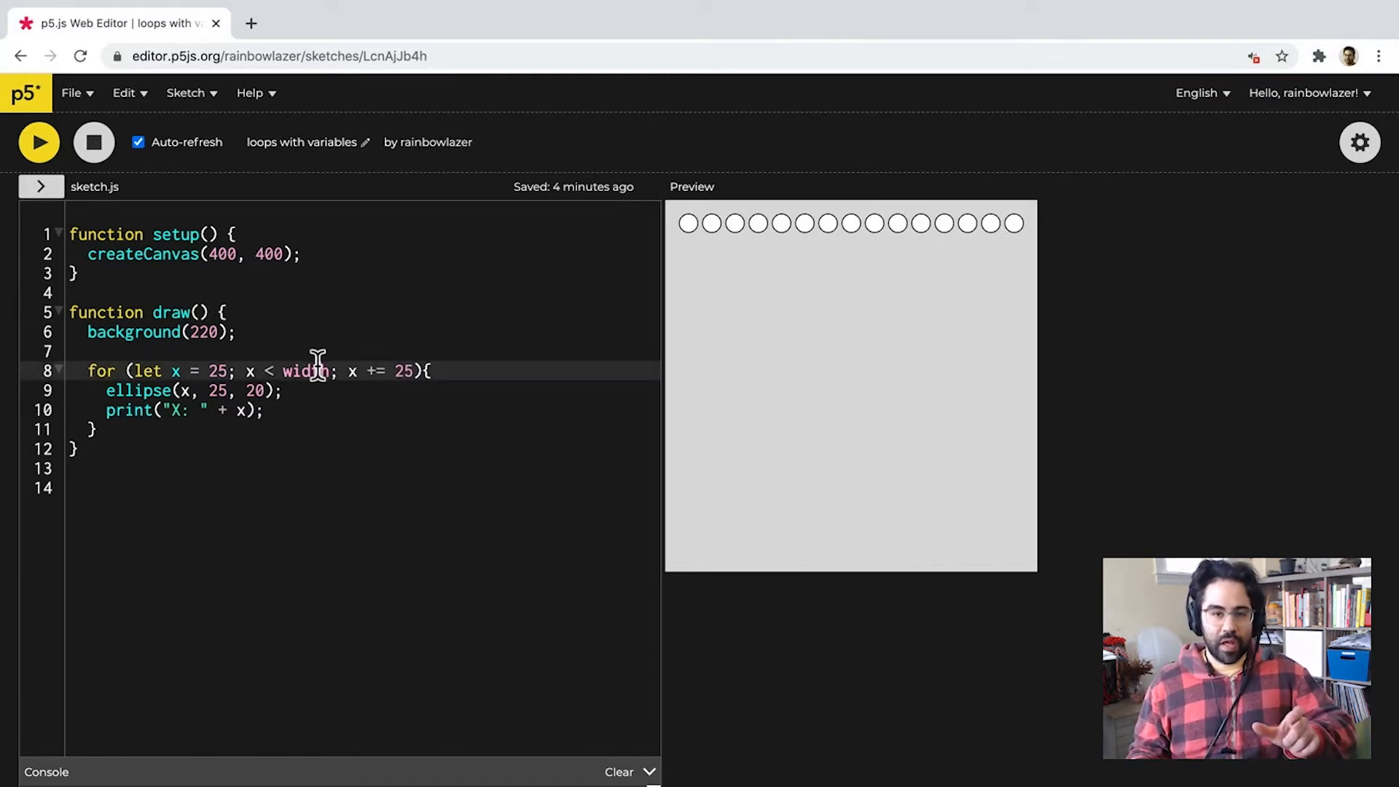
{"action": "double_click", "coordinate": [306, 370]}
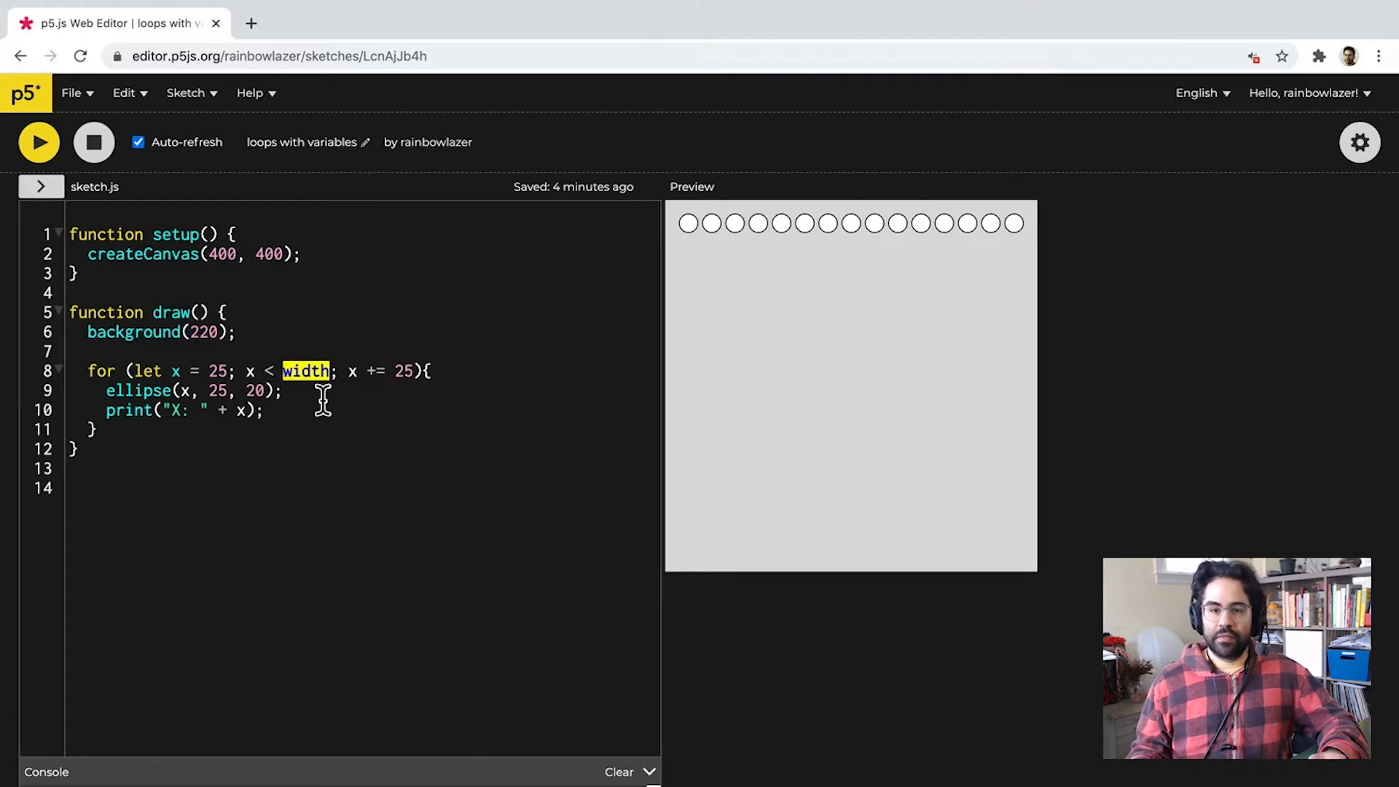
{"action": "left_click", "coordinate": [222, 253]}
{"action": "type", "text": "6"}
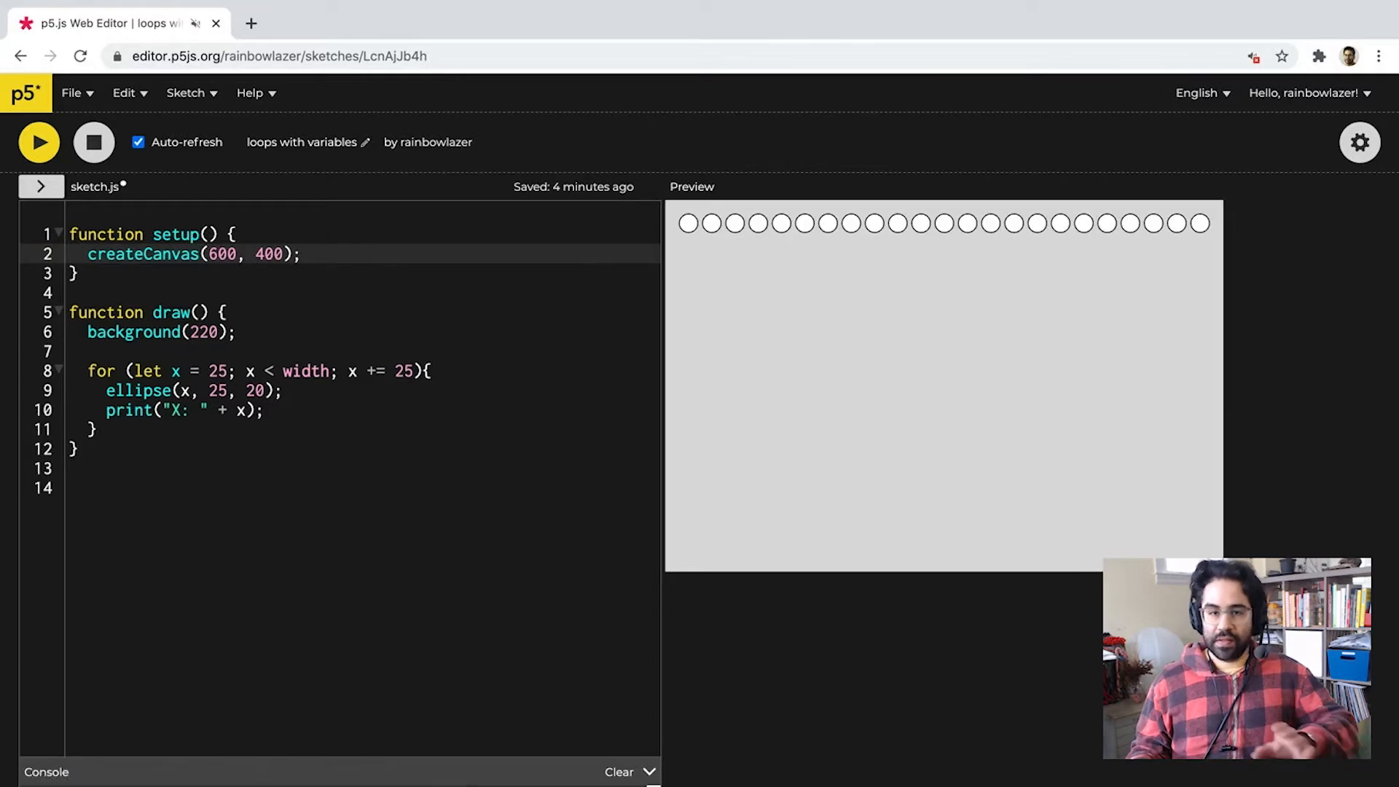
{"action": "mouse_move", "coordinate": [486, 284]}
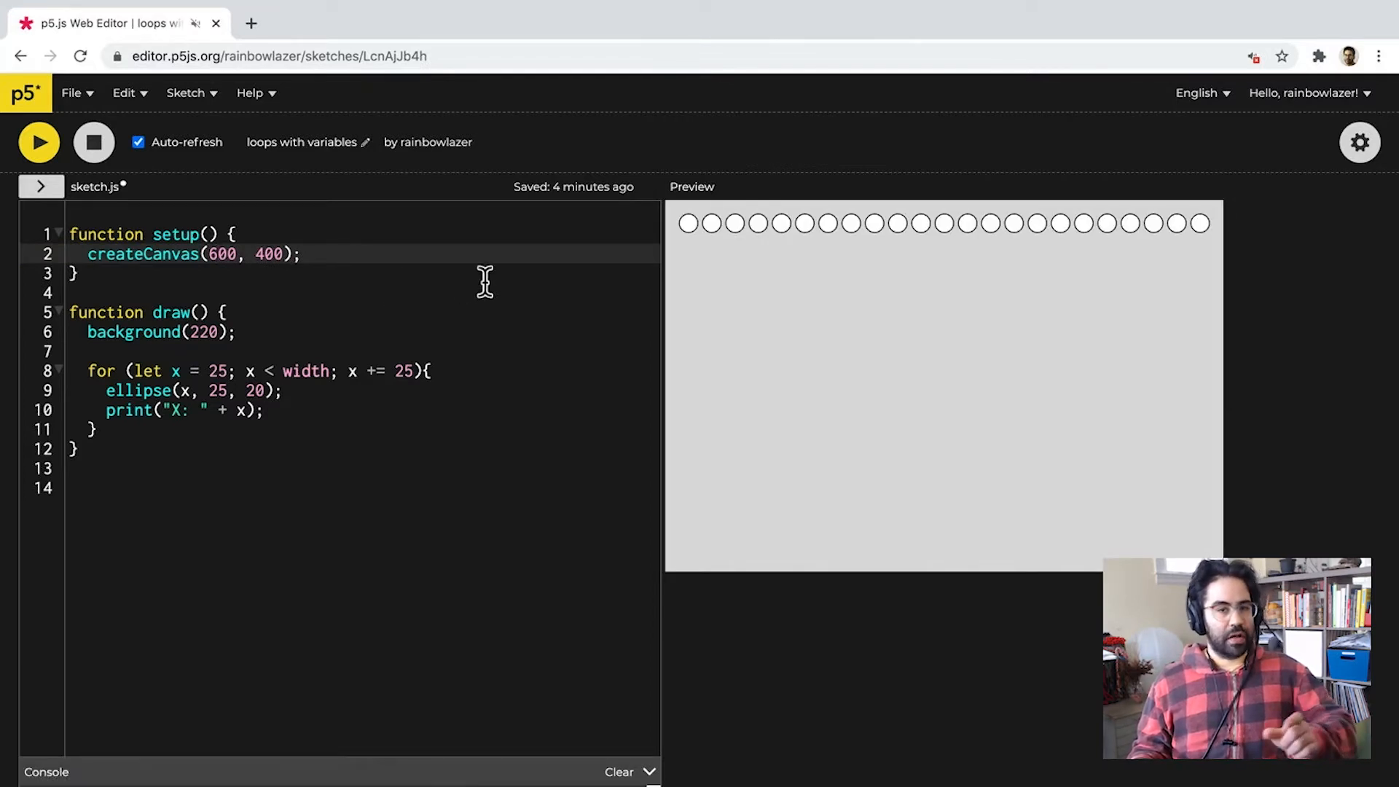
{"action": "mouse_move", "coordinate": [1341, 222]}
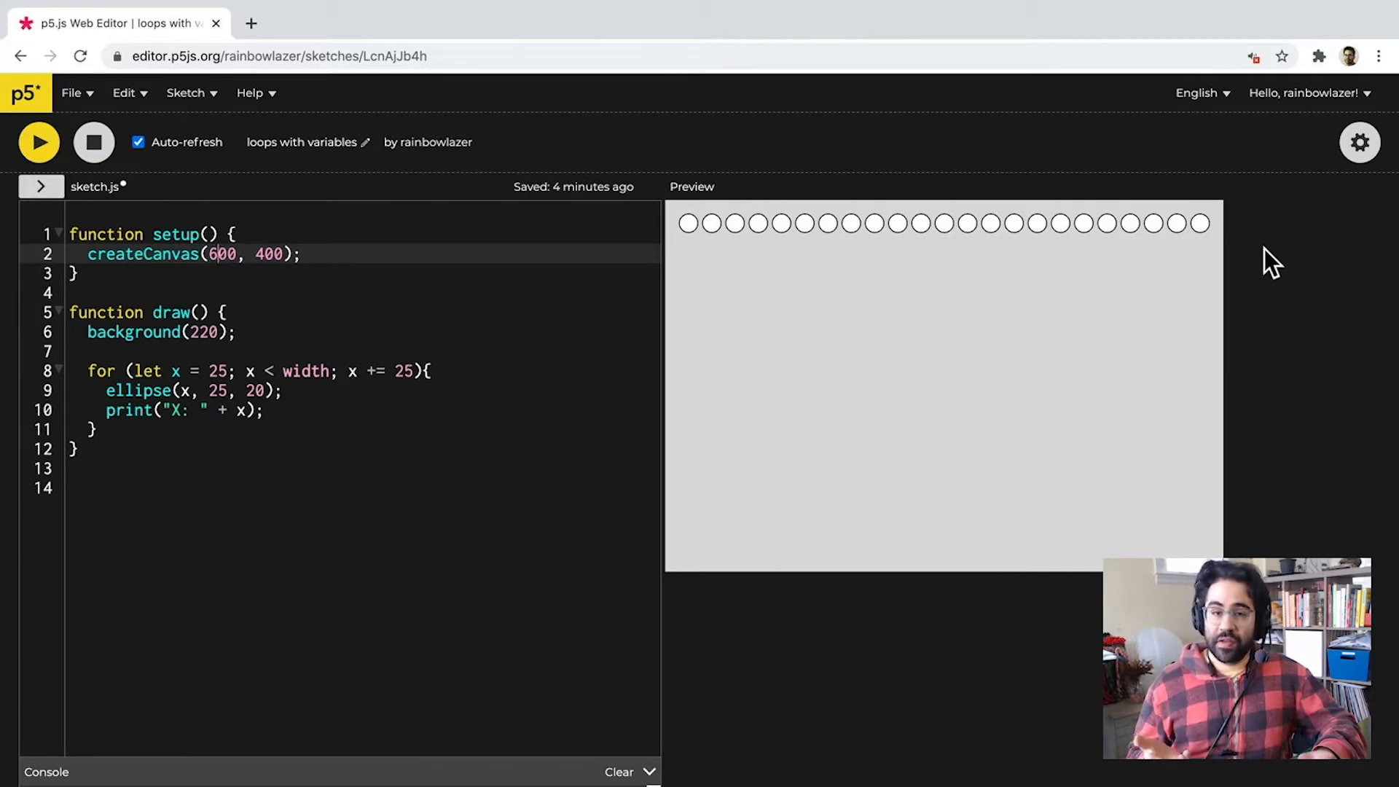
Replace width in the for-loop condition with mouseX.
{"action": "double_click", "coordinate": [305, 371]}
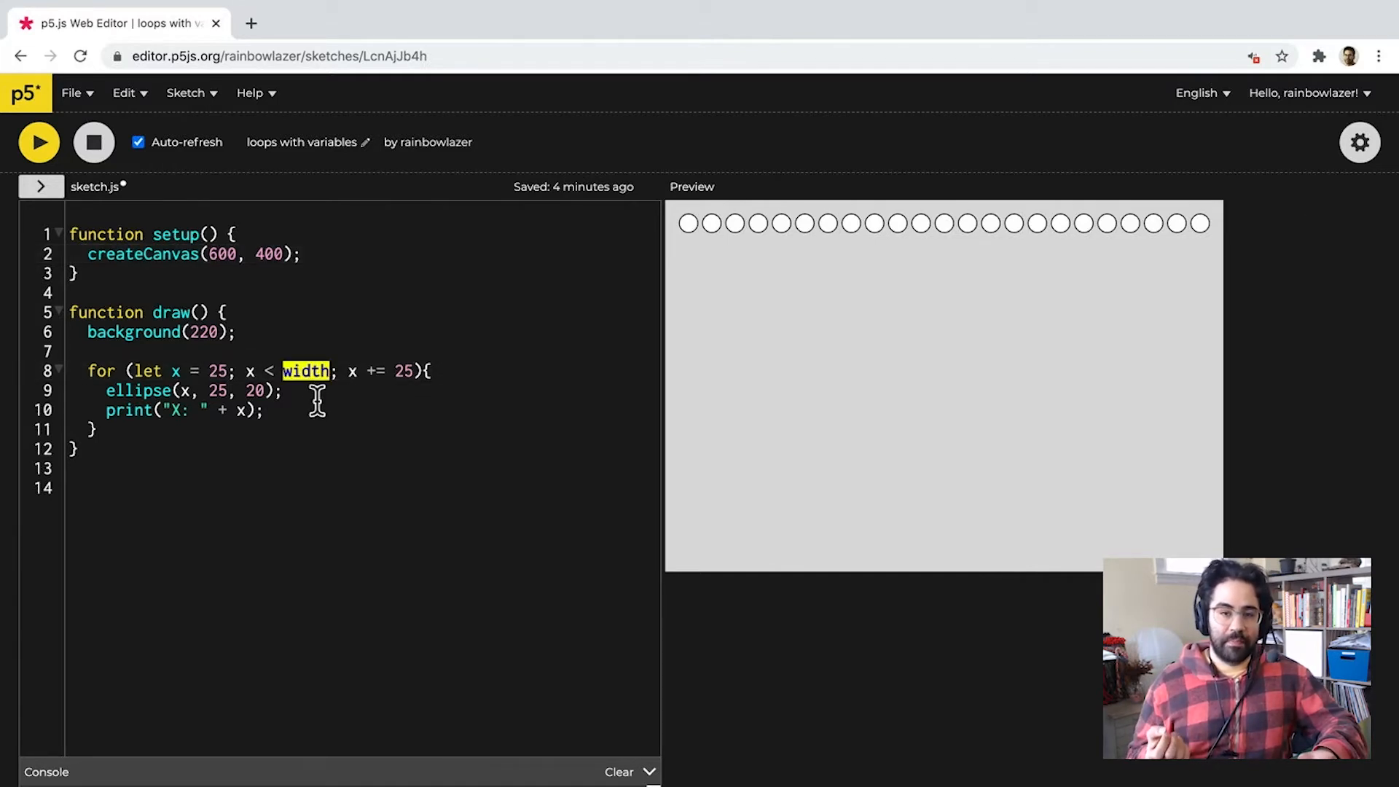
{"action": "type", "text": "mo"}
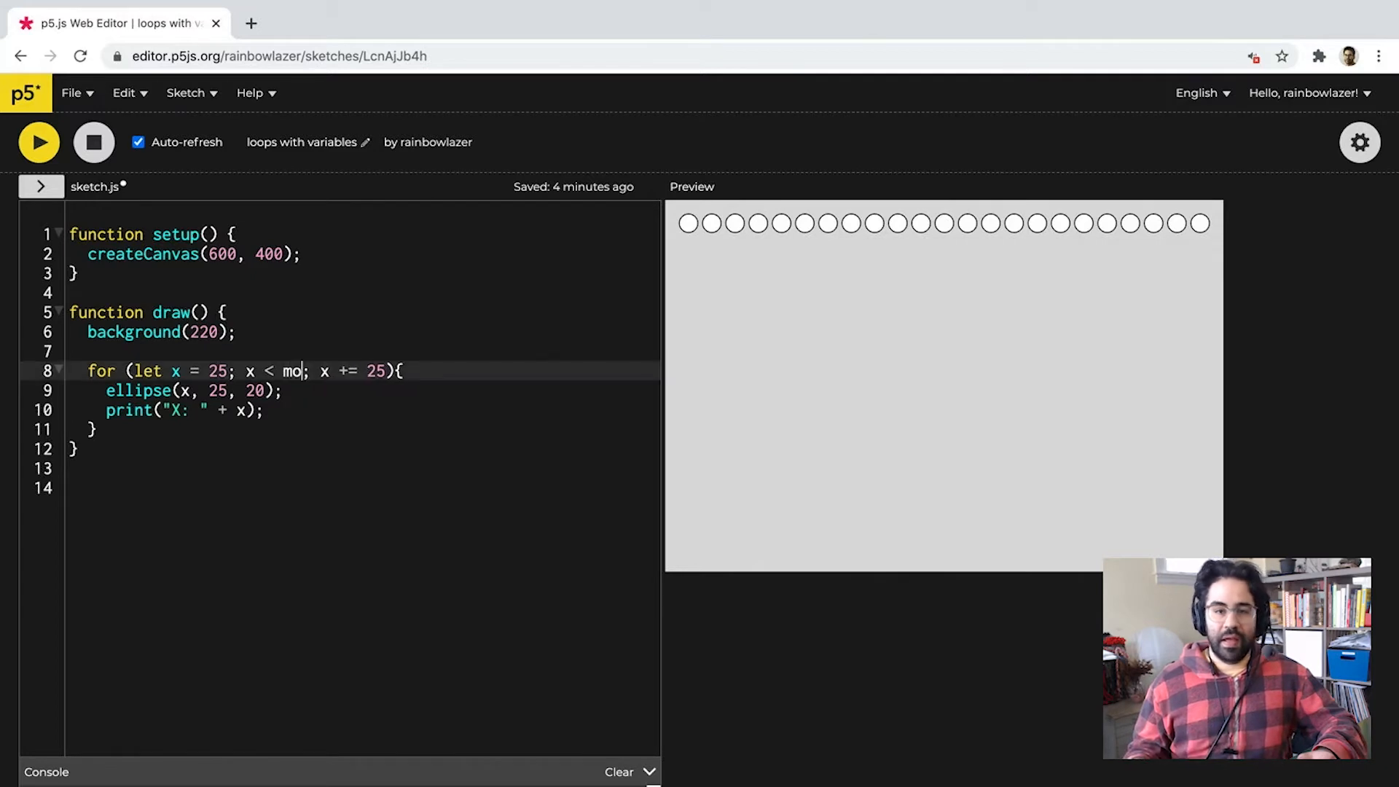
{"action": "type", "text": "useX"}
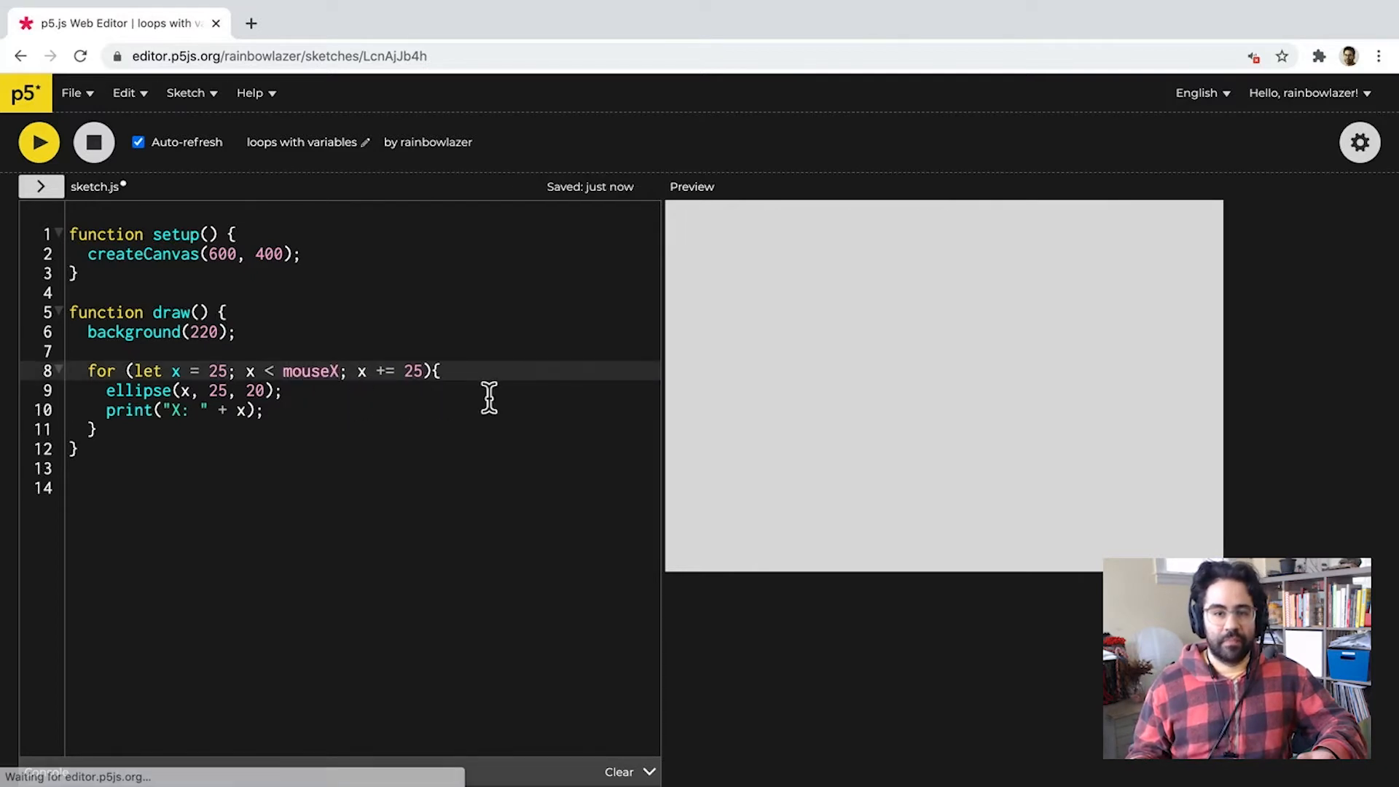
{"action": "mouse_move", "coordinate": [806, 266]}
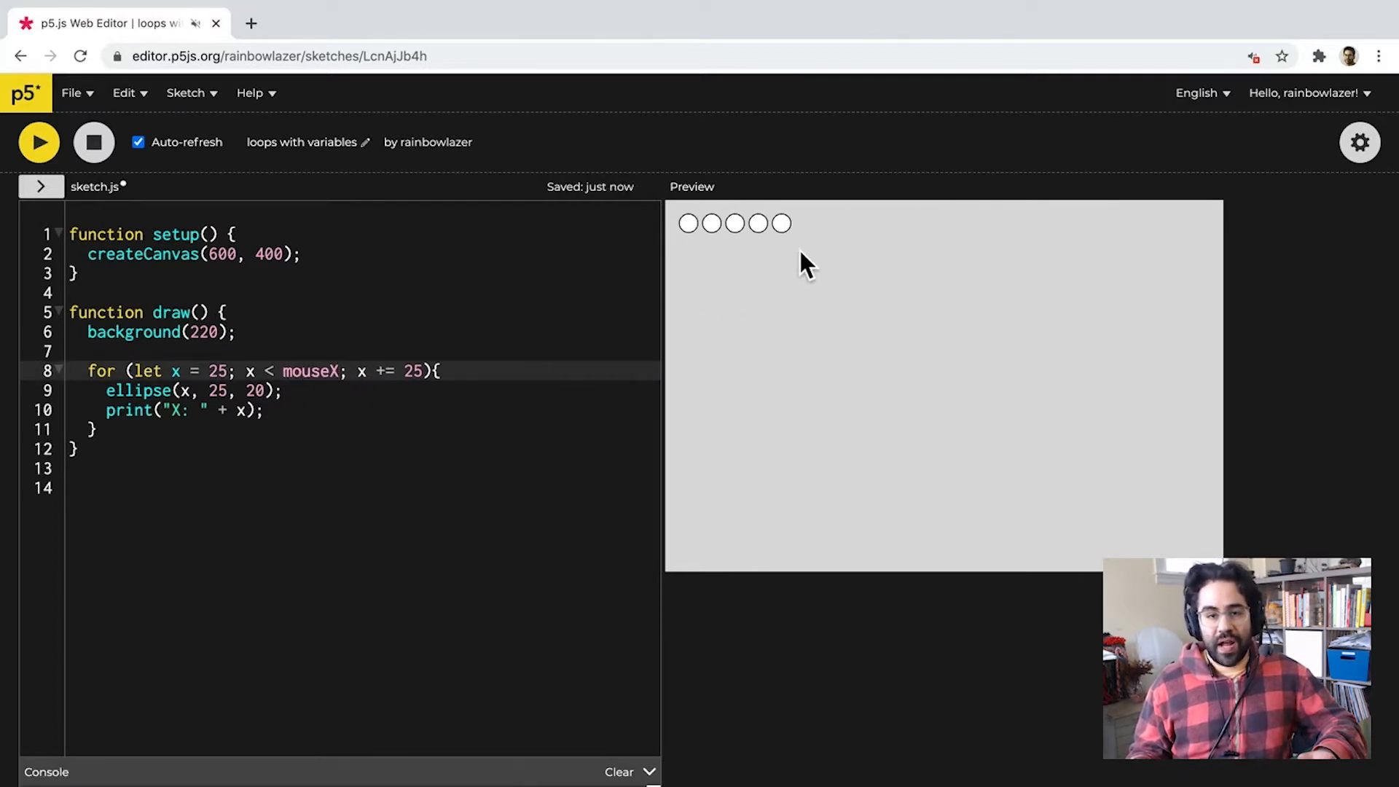
{"action": "mouse_move", "coordinate": [1025, 272]}
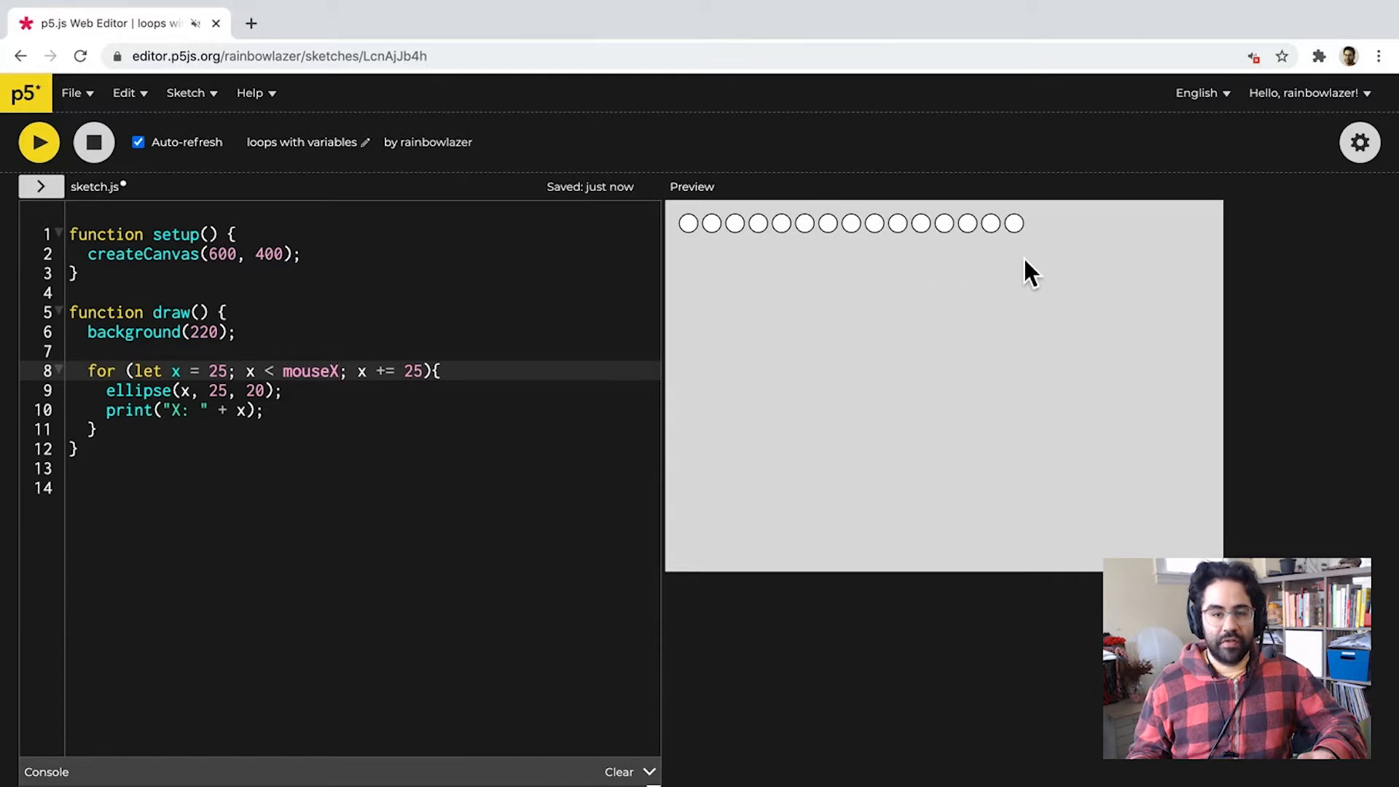
{"action": "mouse_move", "coordinate": [883, 277]}
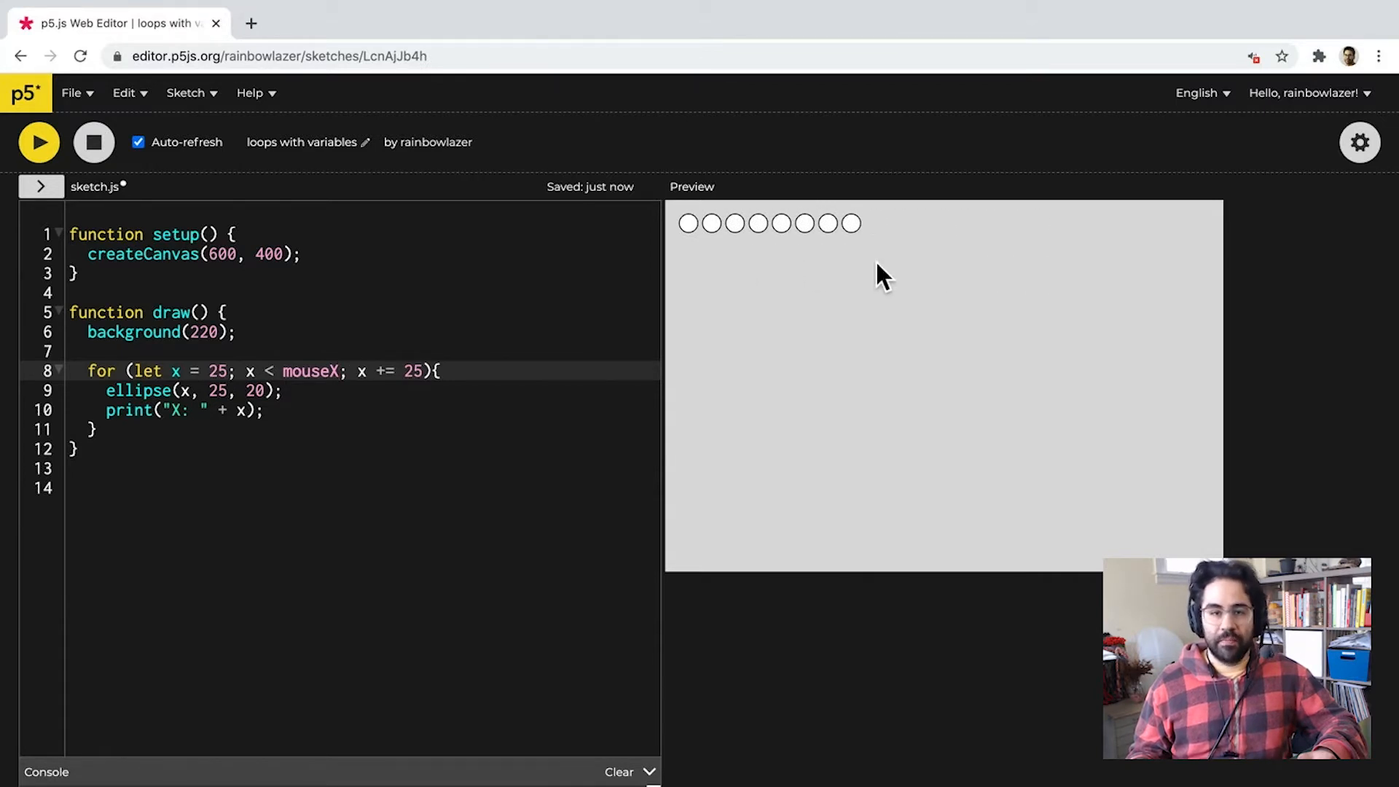
{"action": "mouse_move", "coordinate": [1115, 245]}
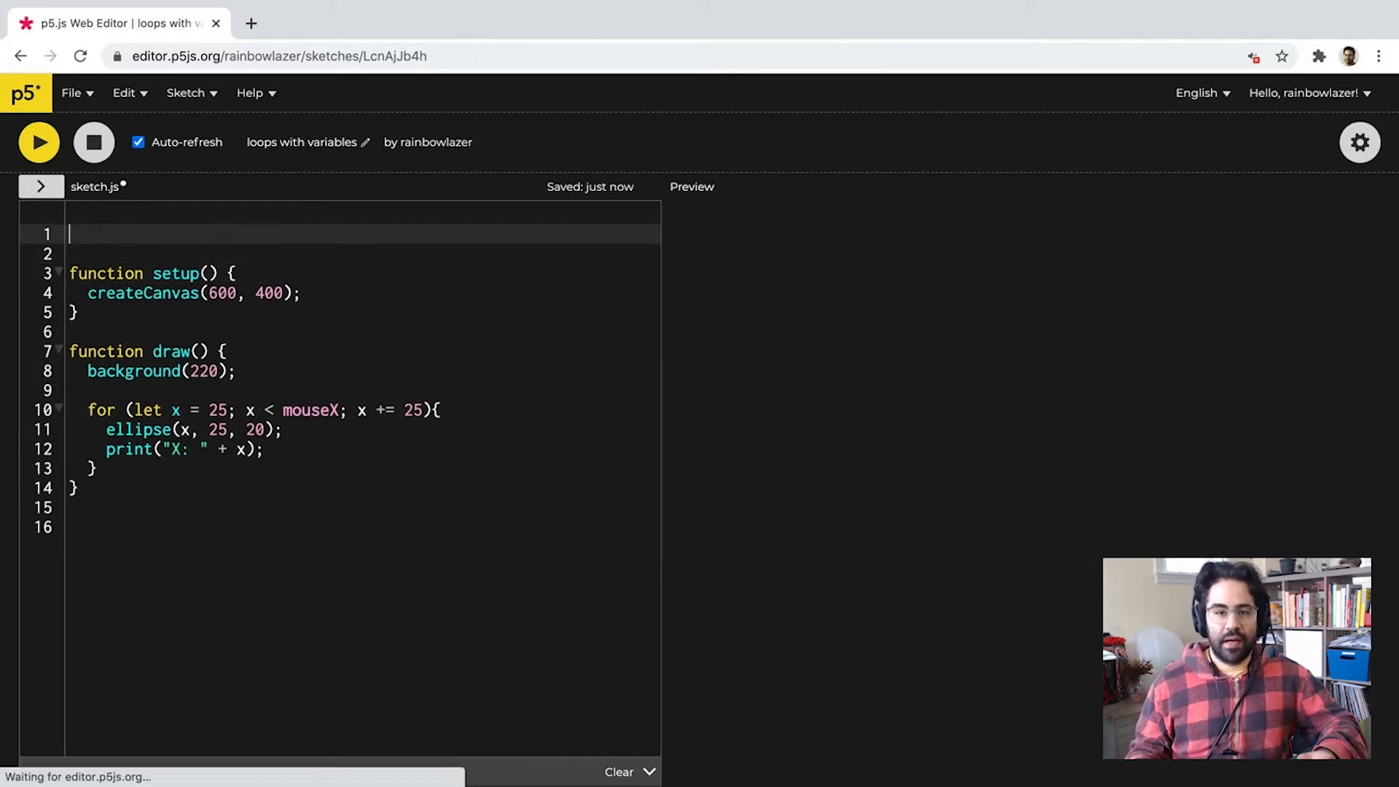
{"action": "type", "text": "let inc ="}
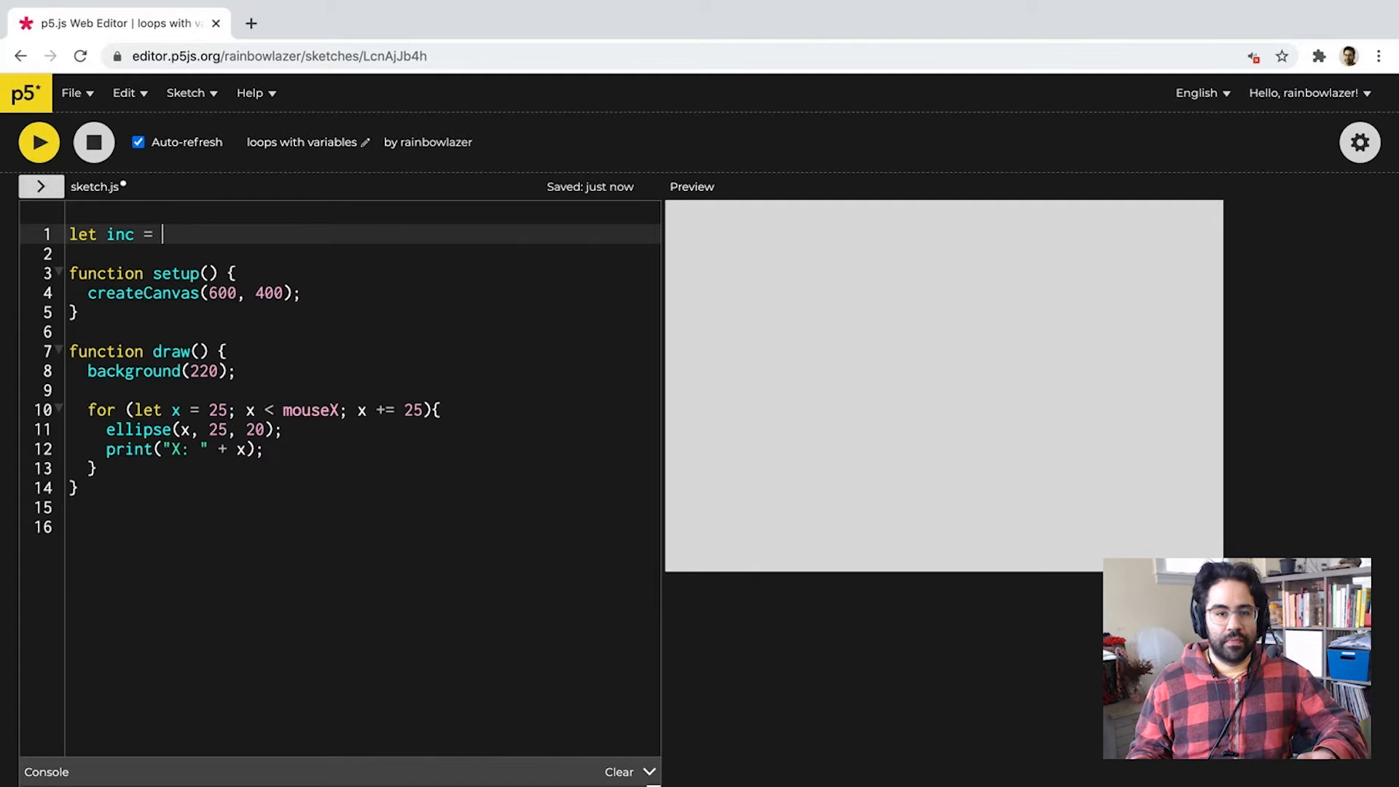
{"action": "type", "text": "25;"}
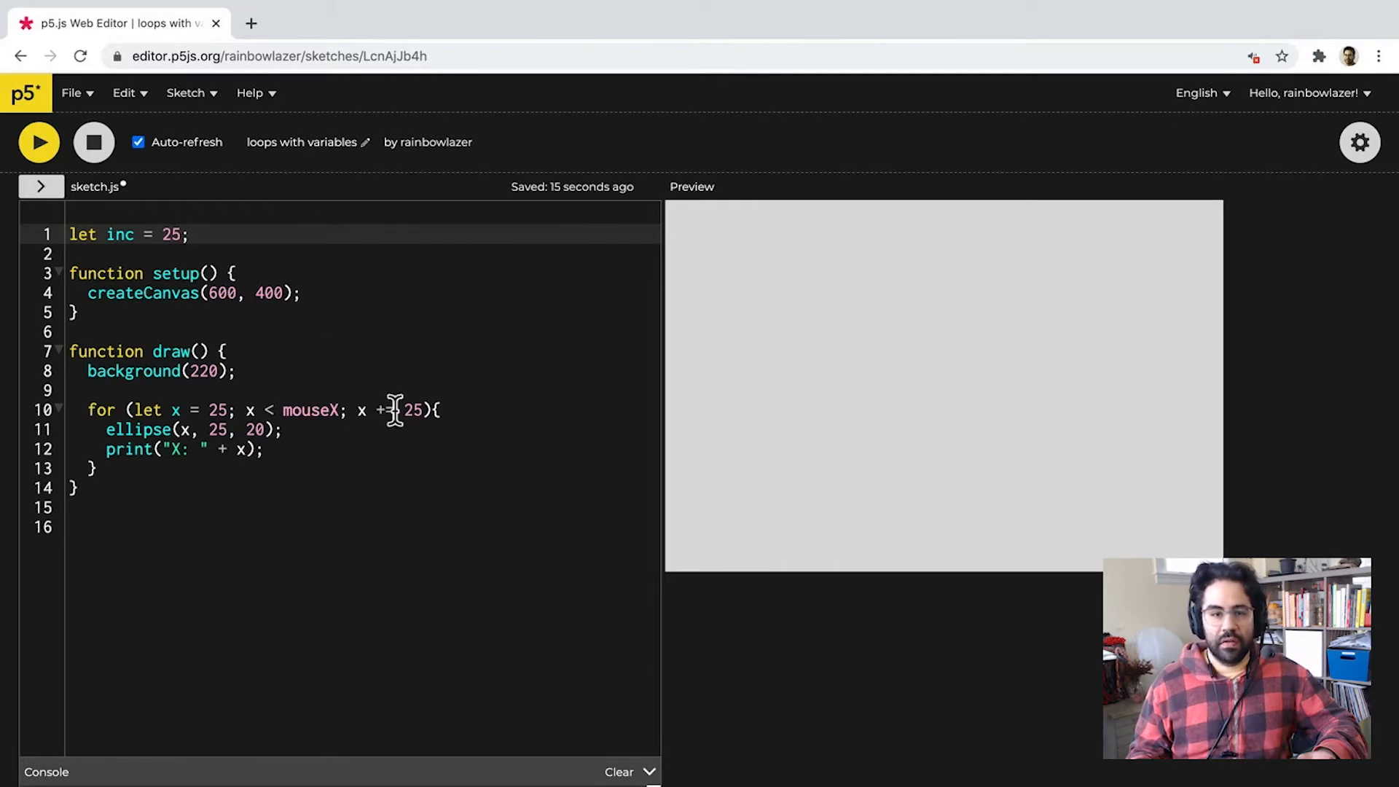
{"action": "double_click", "coordinate": [413, 410]}
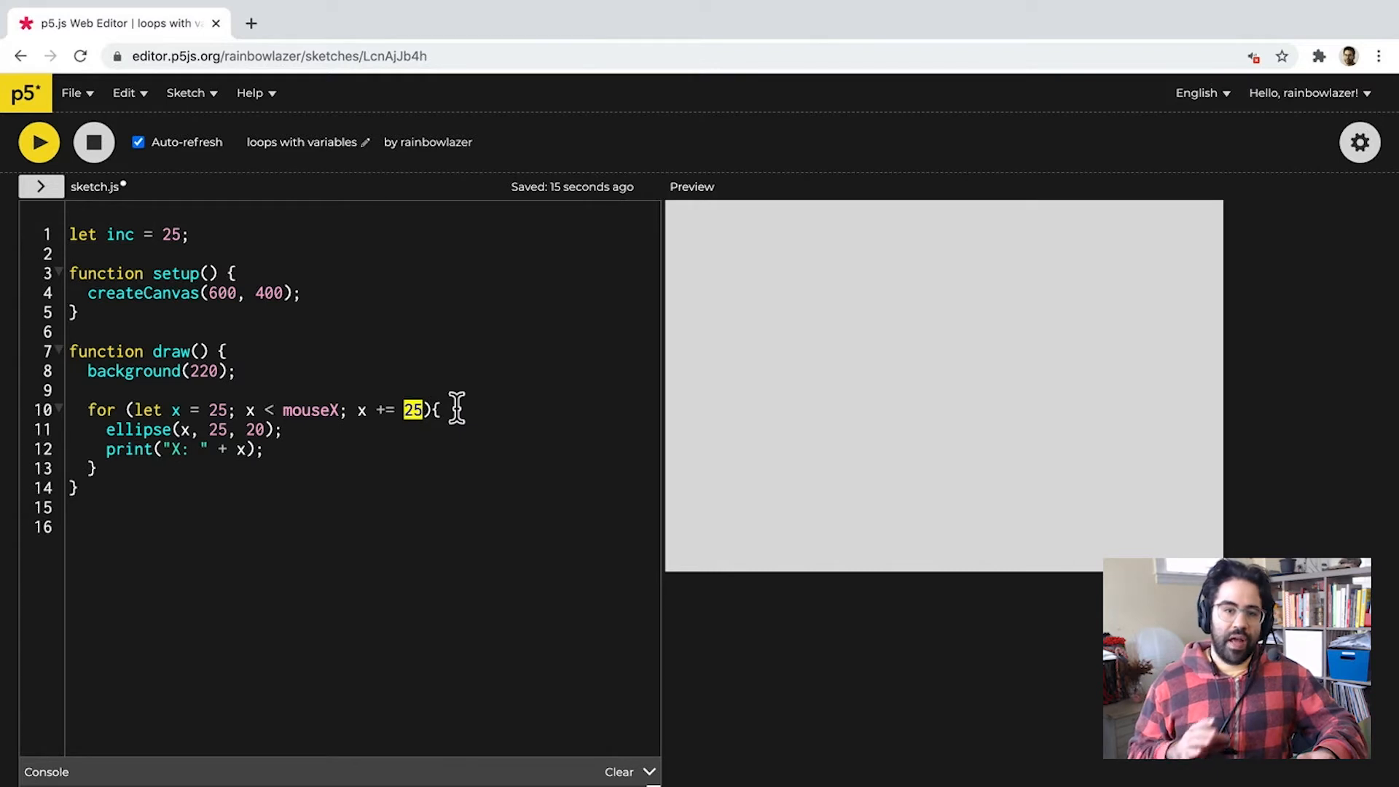
{"action": "type", "text": "inc"}
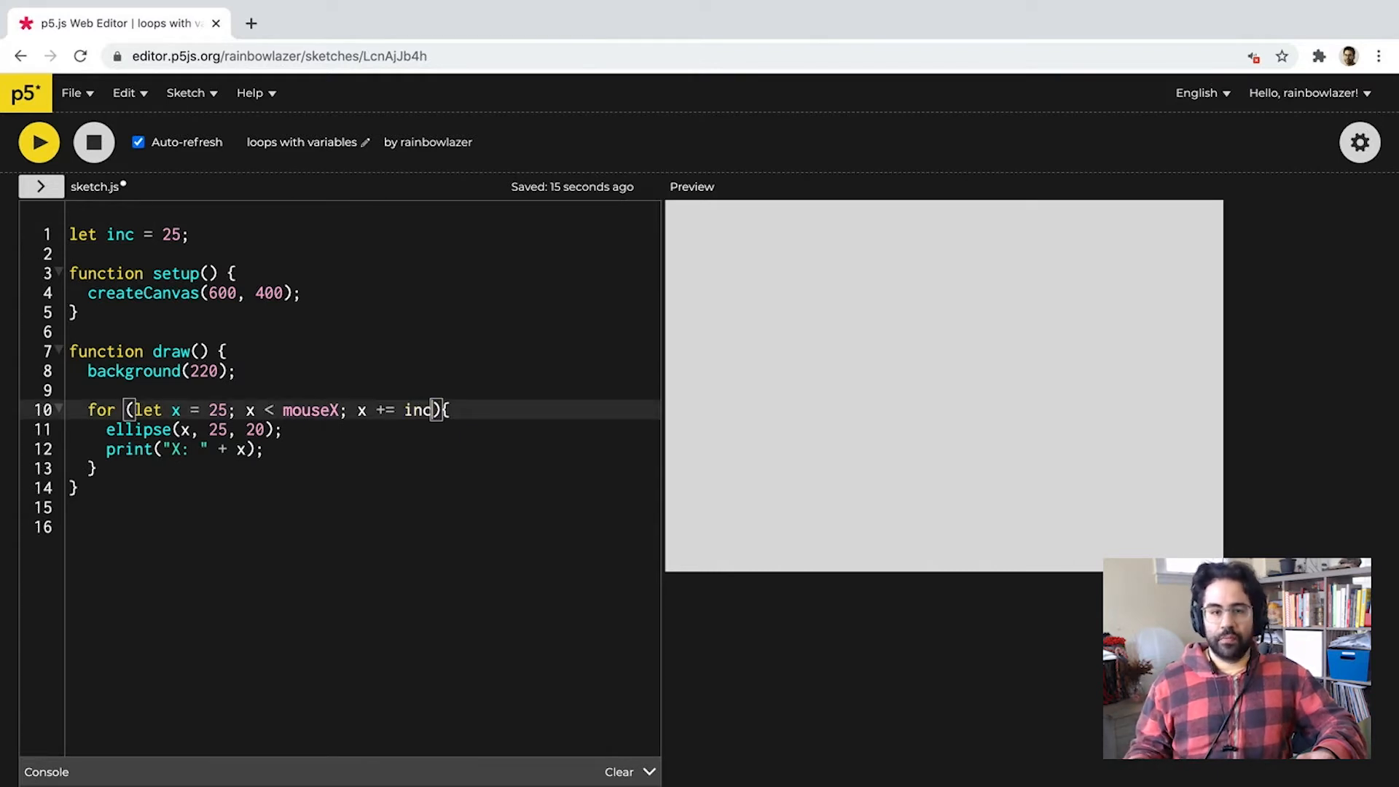
{"action": "mouse_move", "coordinate": [954, 304]}
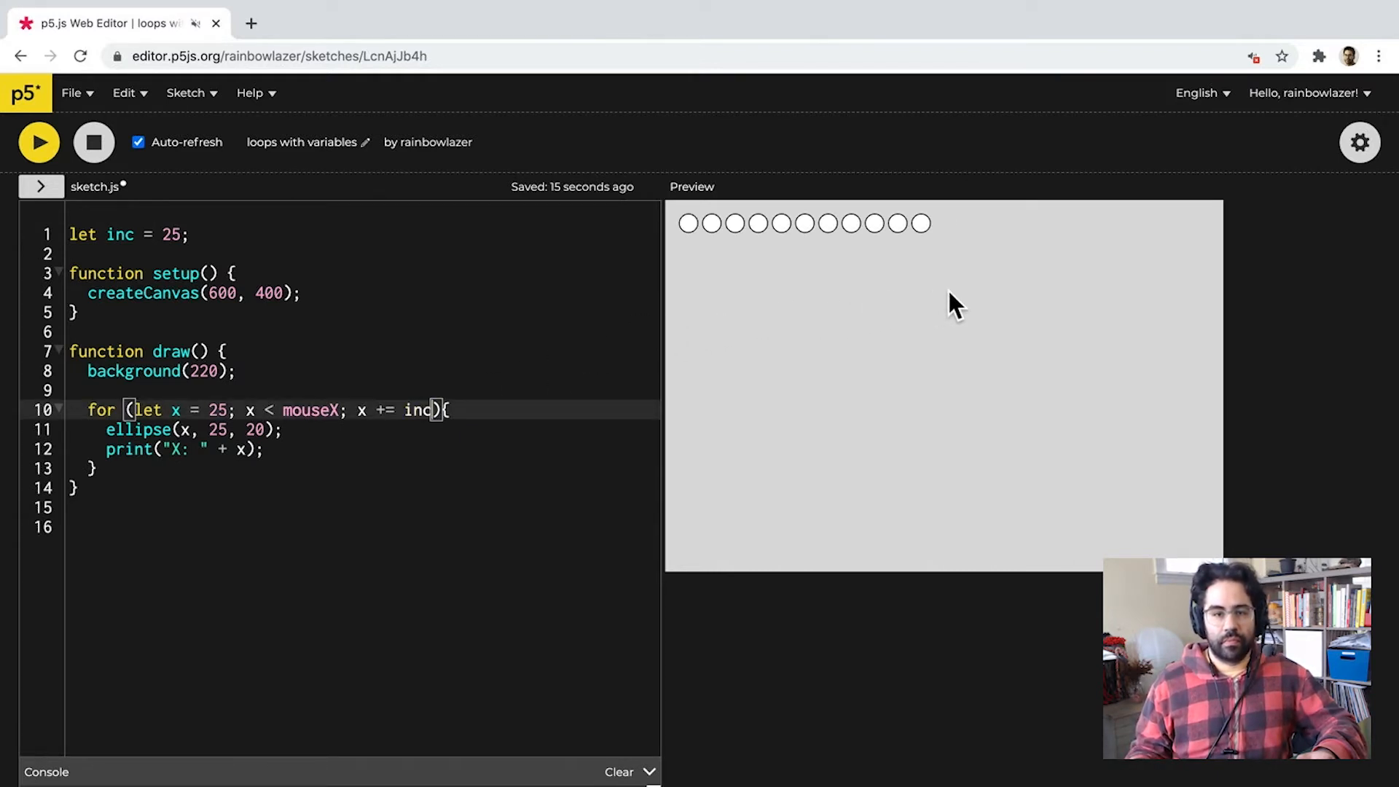
{"action": "mouse_move", "coordinate": [954, 294]}
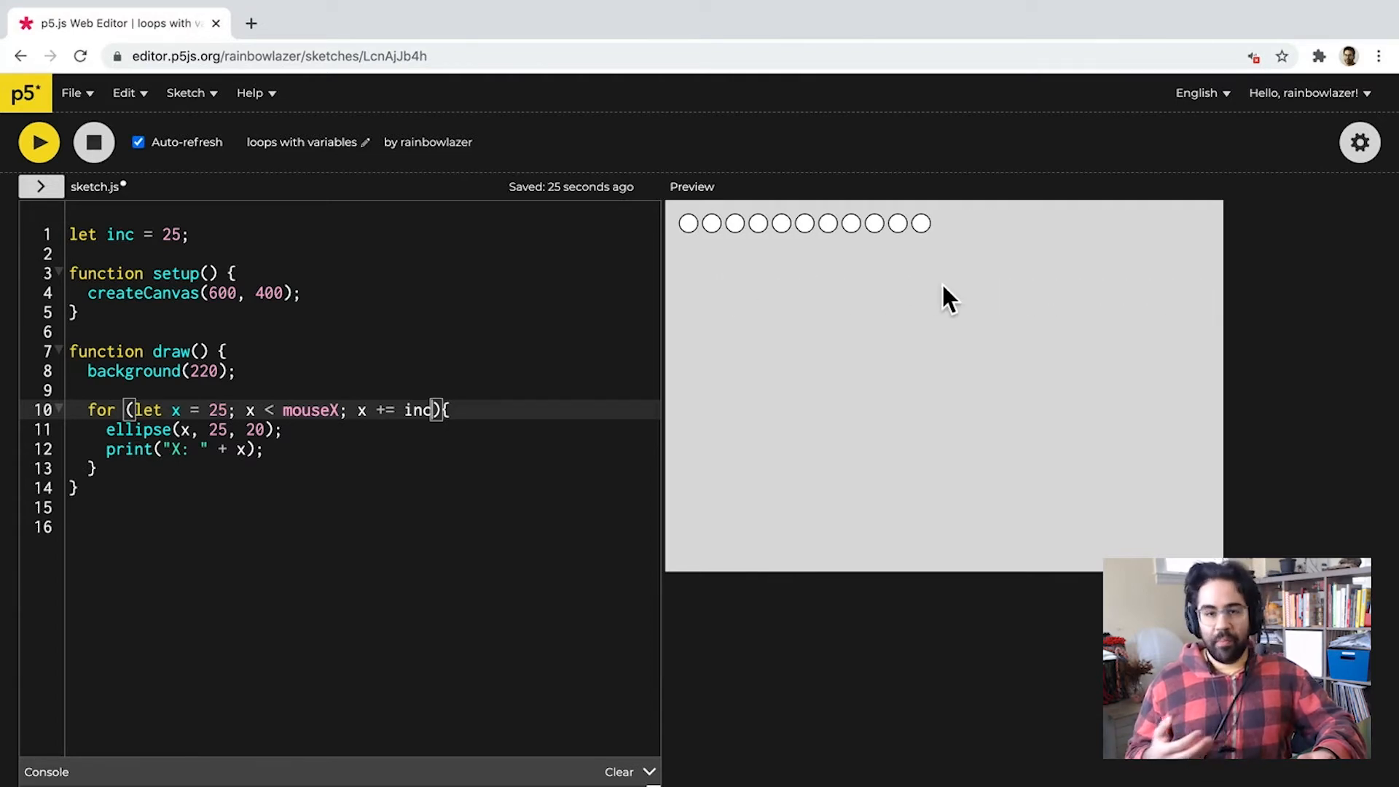
{"action": "mouse_move", "coordinate": [129, 526]}
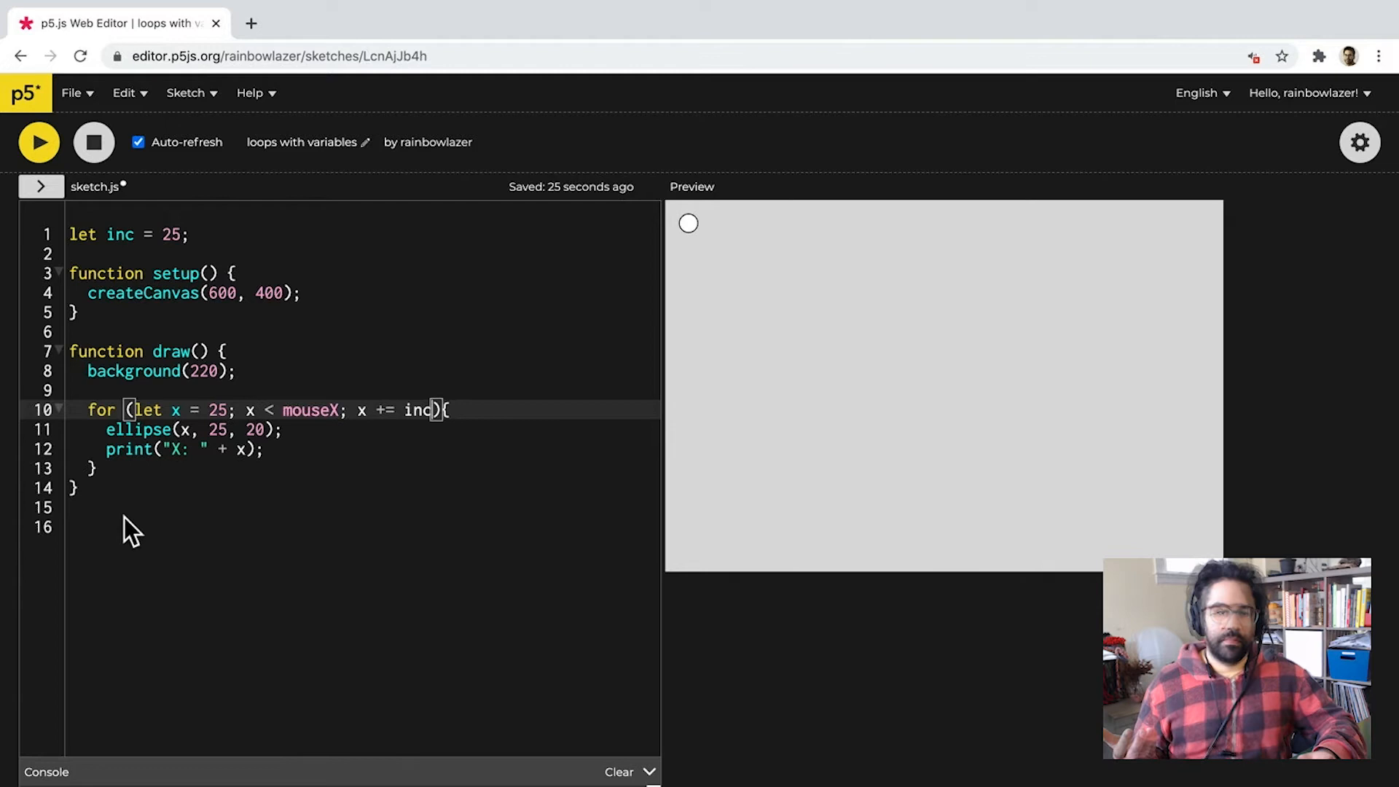
Add function mousePressed(){ inc = inc+1; } below draw().
{"action": "type", "text": "function m"}
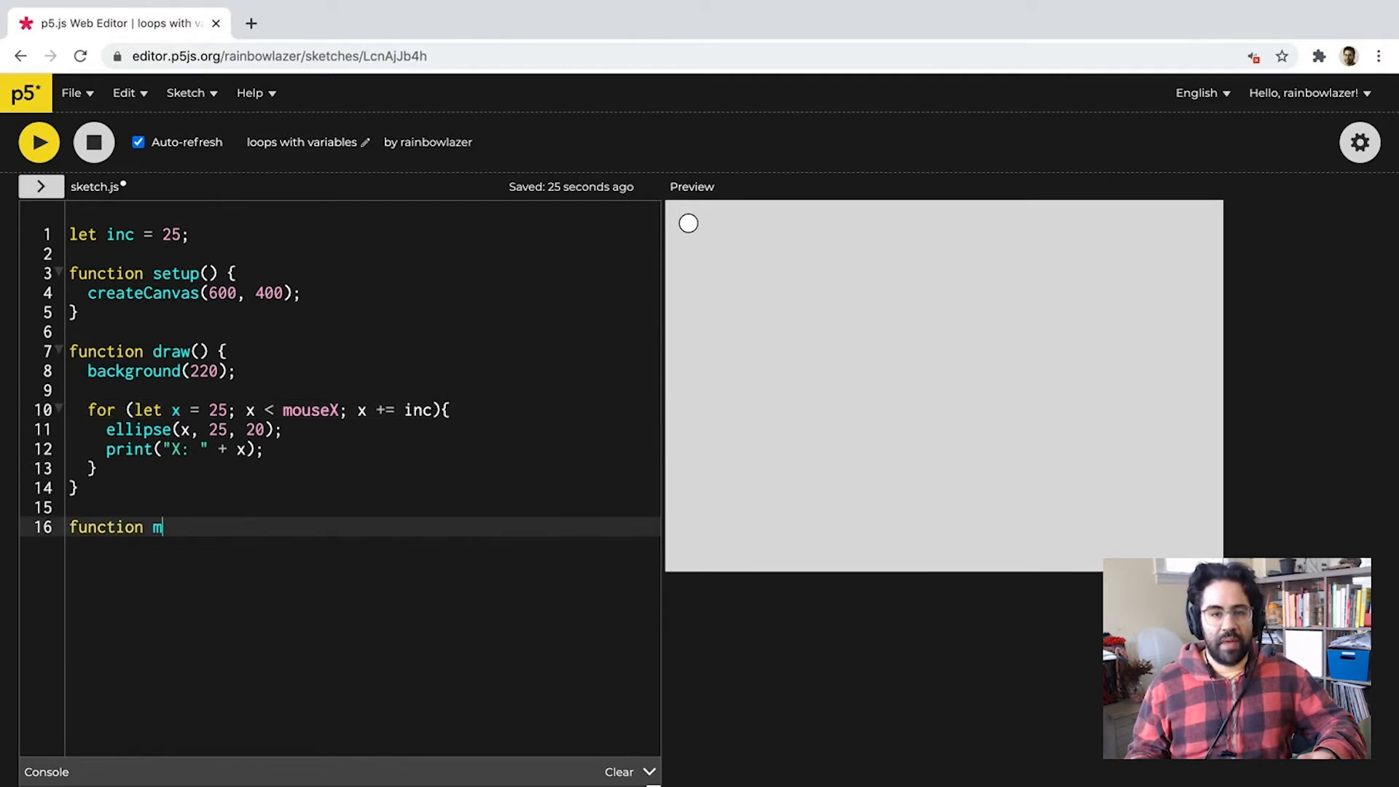
{"action": "type", "text": "ousePressed(){"}
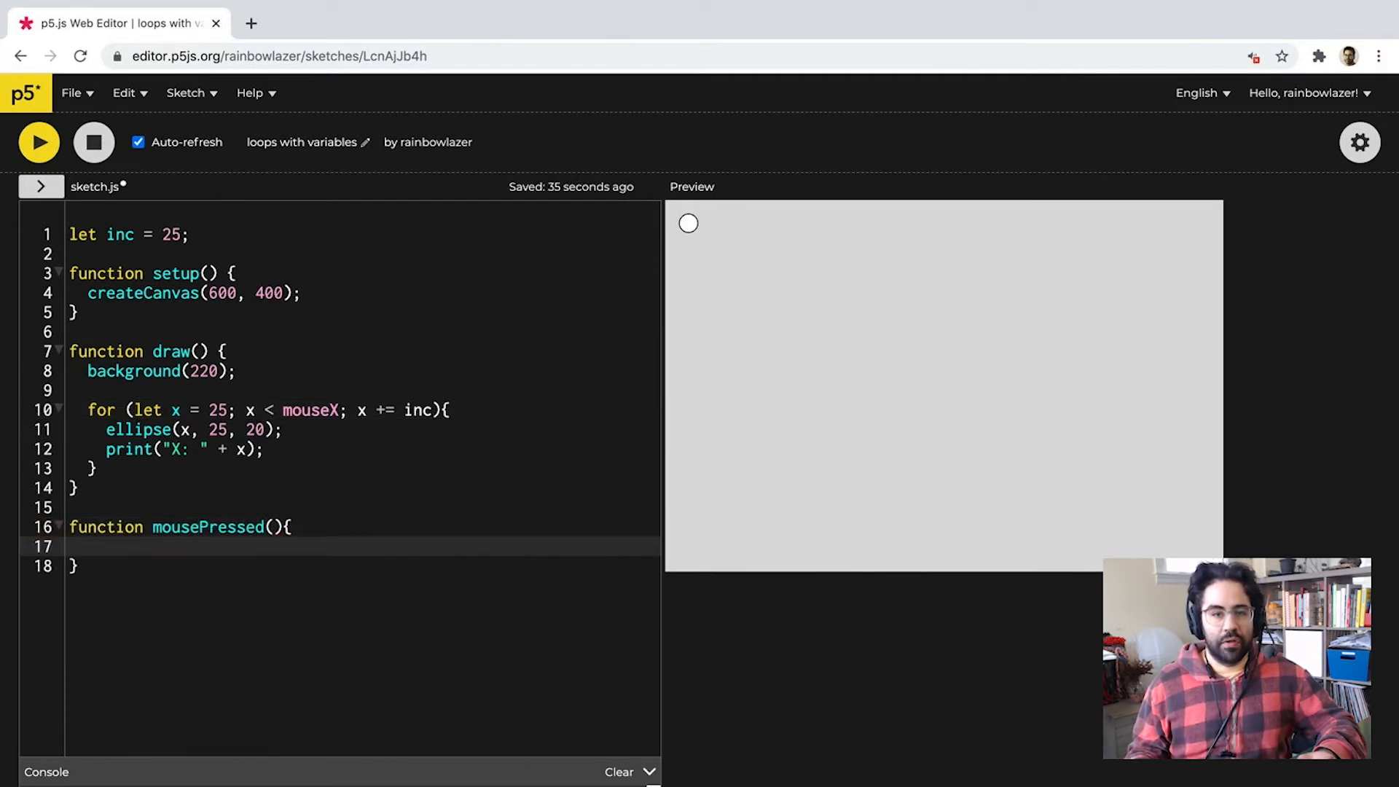
{"action": "type", "text": "inc = inc"}
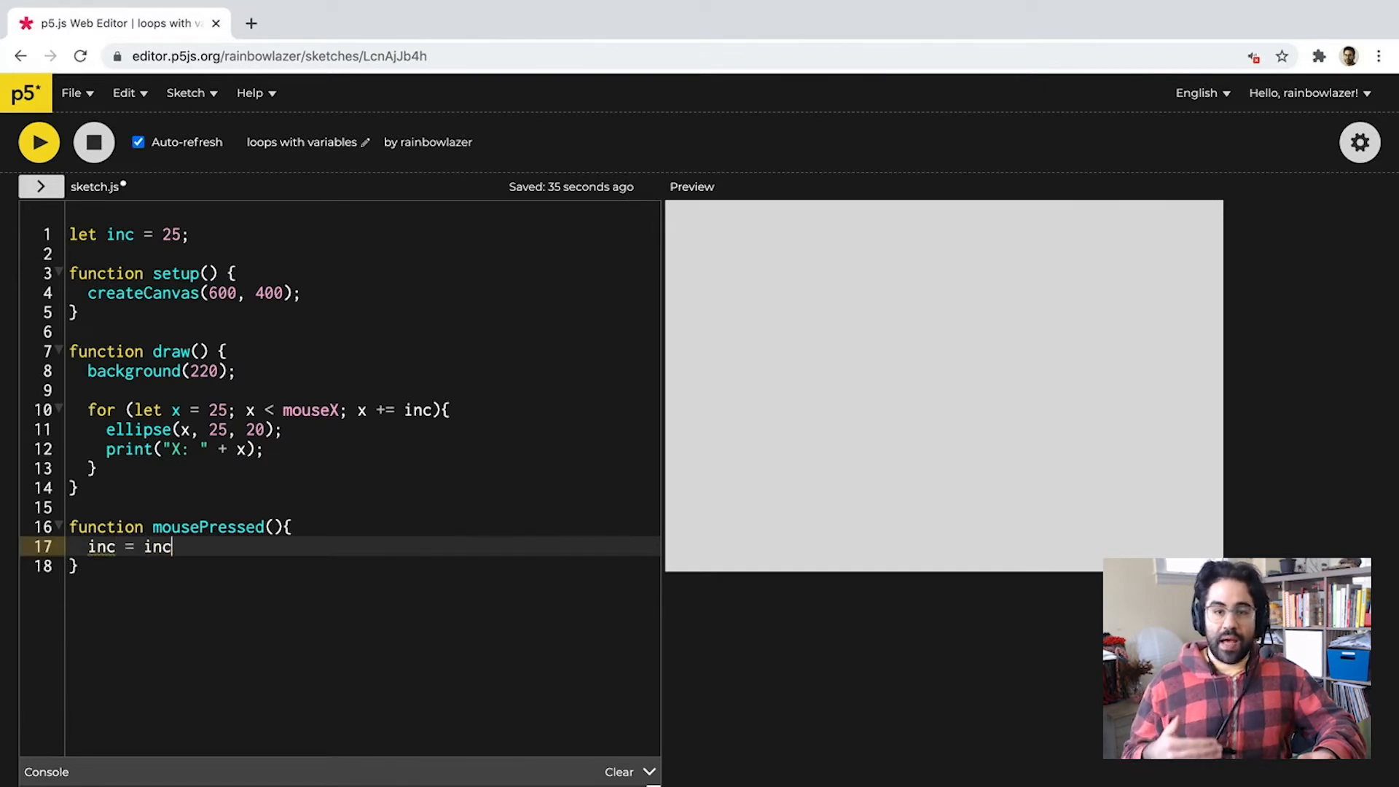
{"action": "type", "text": "+1;"}
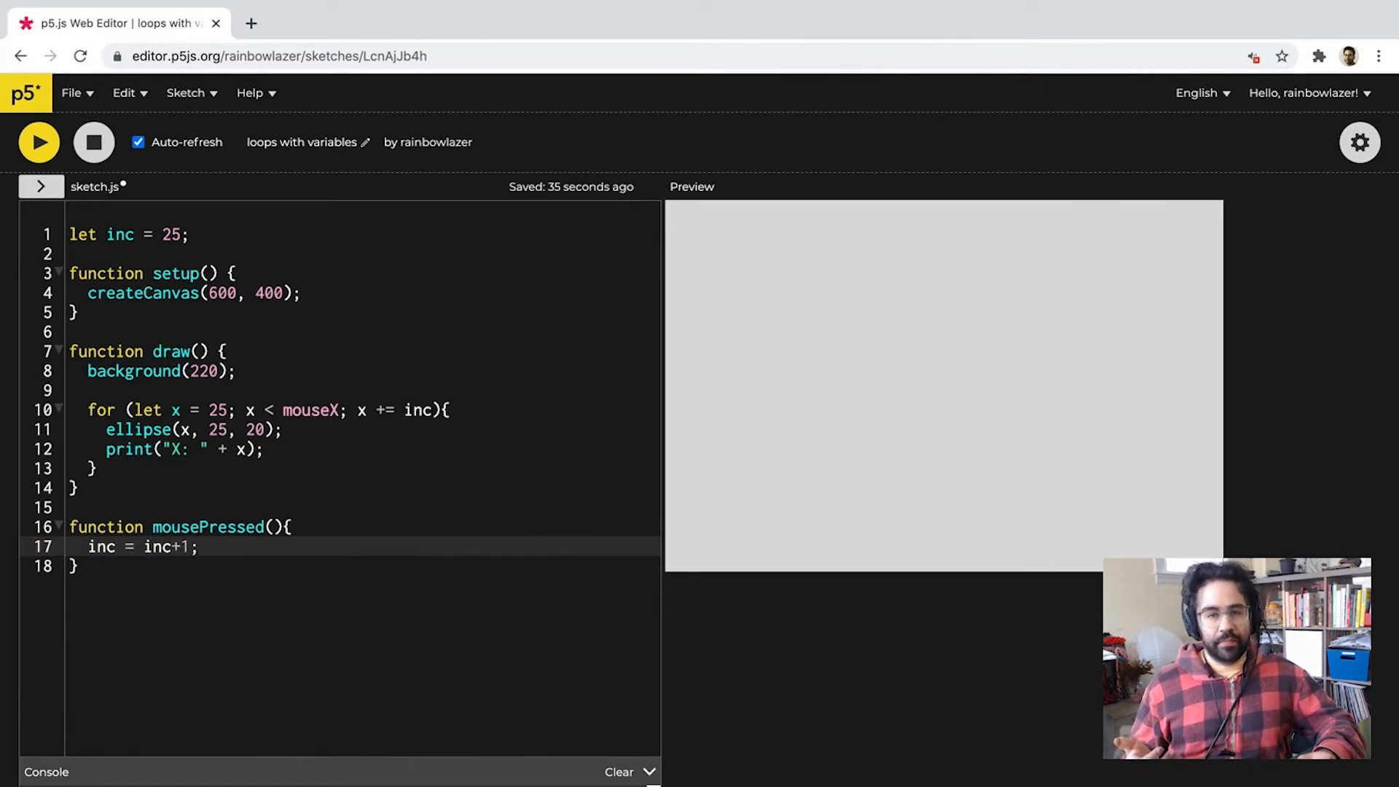
{"action": "mouse_move", "coordinate": [1059, 408]}
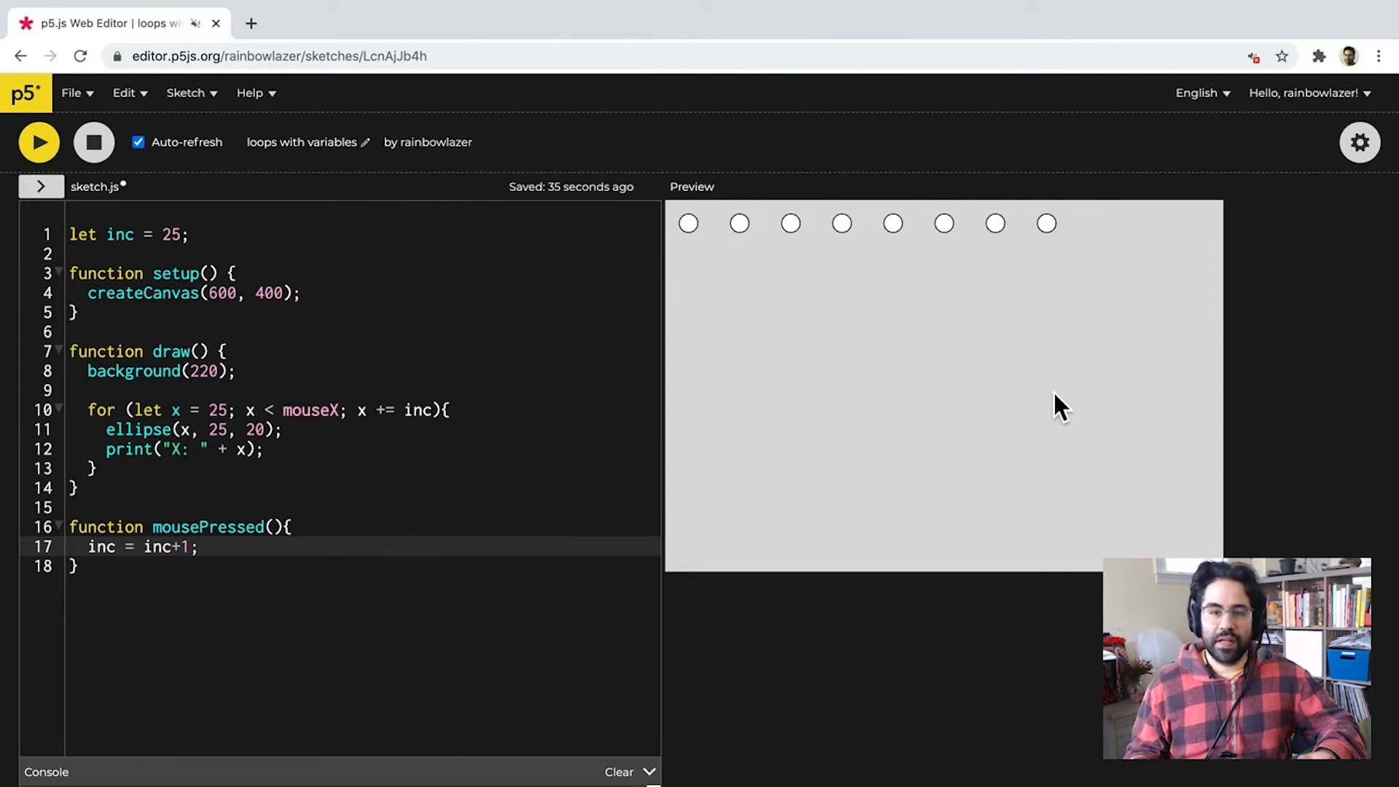
{"action": "mouse_move", "coordinate": [1089, 349]}
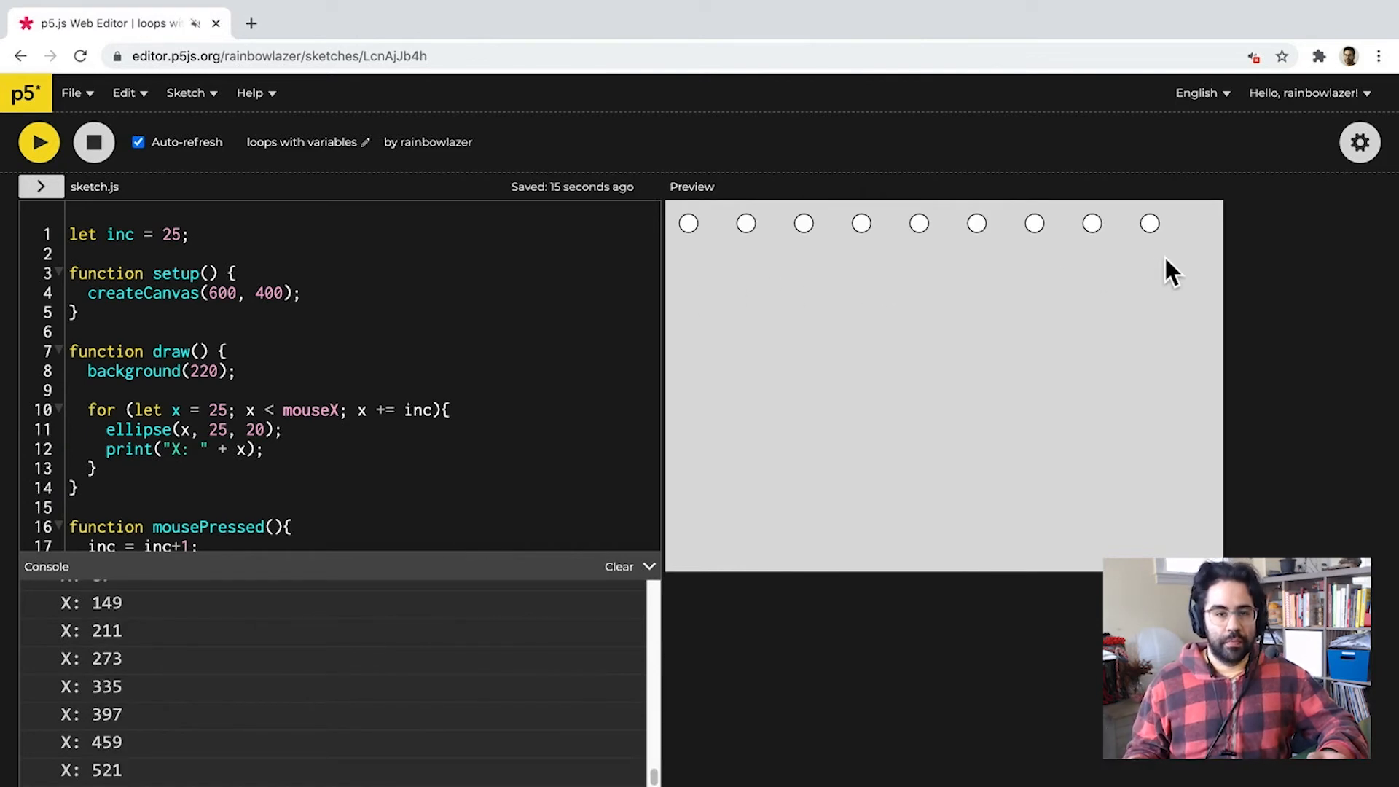
{"action": "mouse_move", "coordinate": [732, 273]}
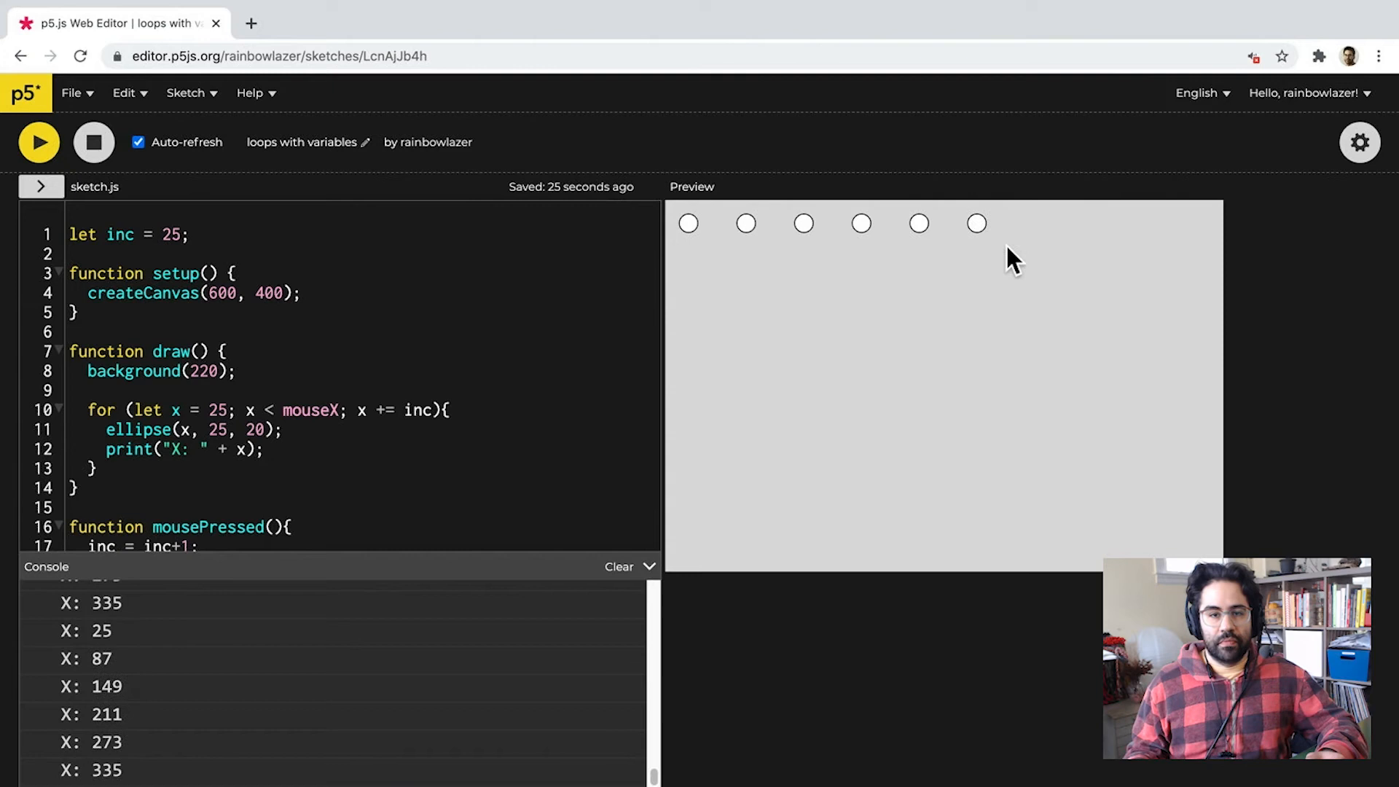
{"action": "mouse_move", "coordinate": [399, 641]}
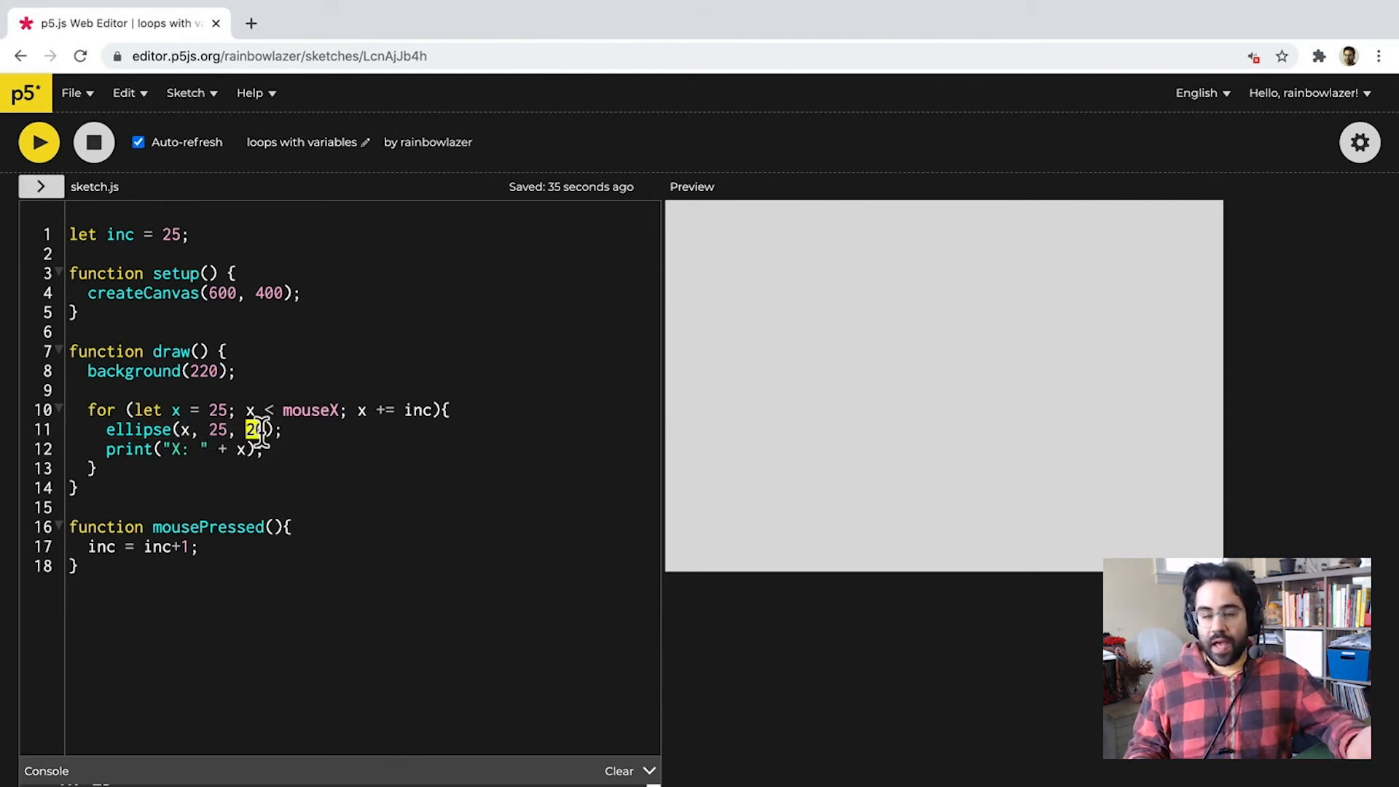
{"action": "type", "text": "x"}
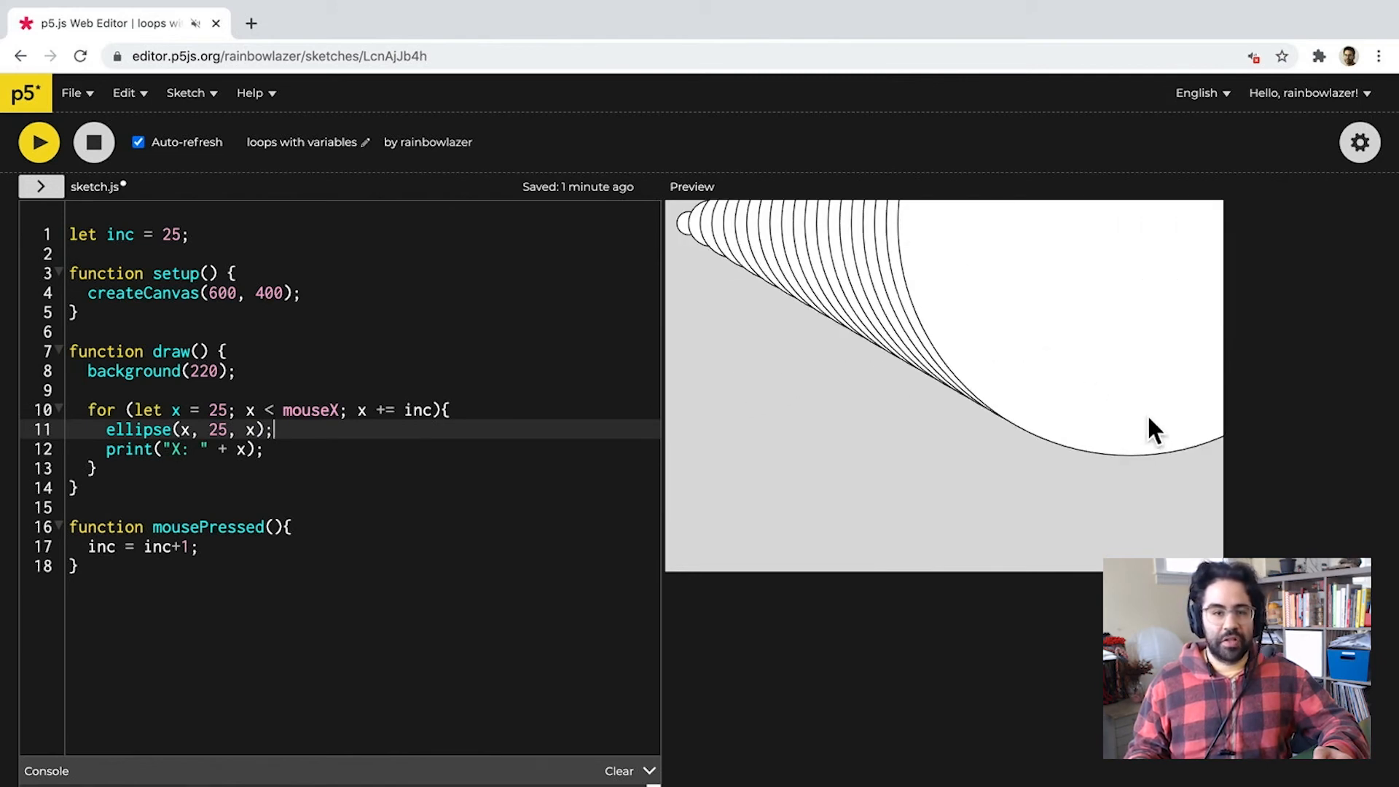
{"action": "mouse_move", "coordinate": [1156, 458]}
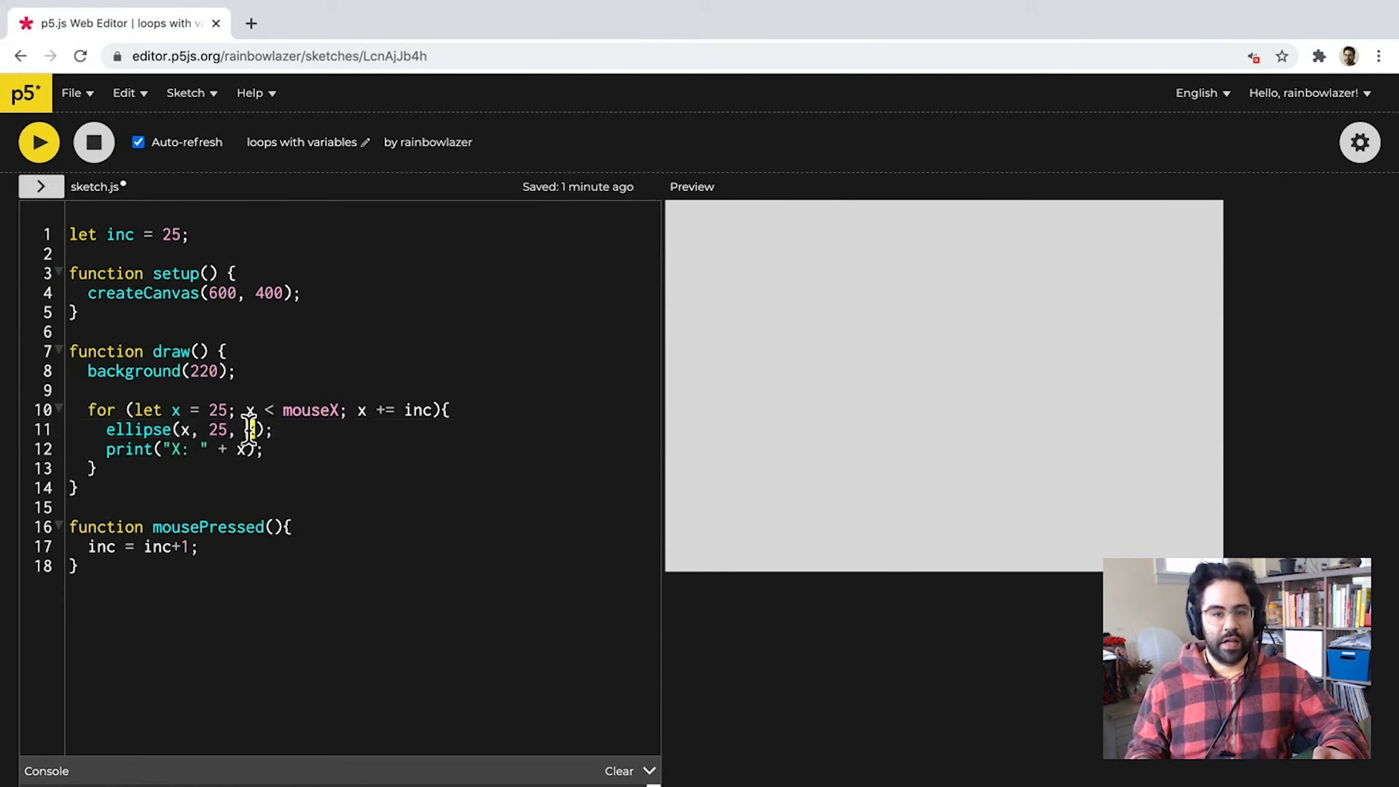
{"action": "type", "text": "20"}
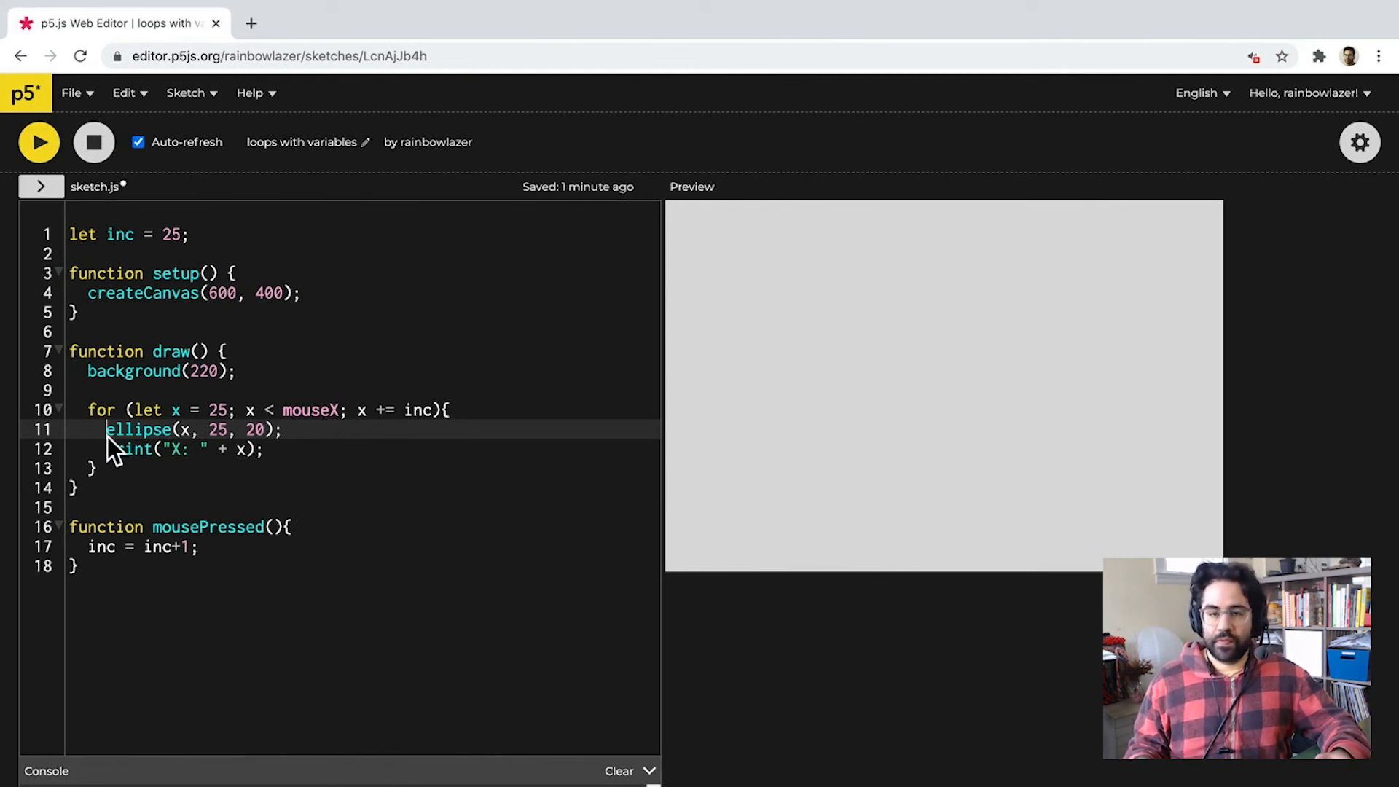
Insert fill(x); above the ellipse inside the for loop.
{"action": "type", "text": "fill()"}
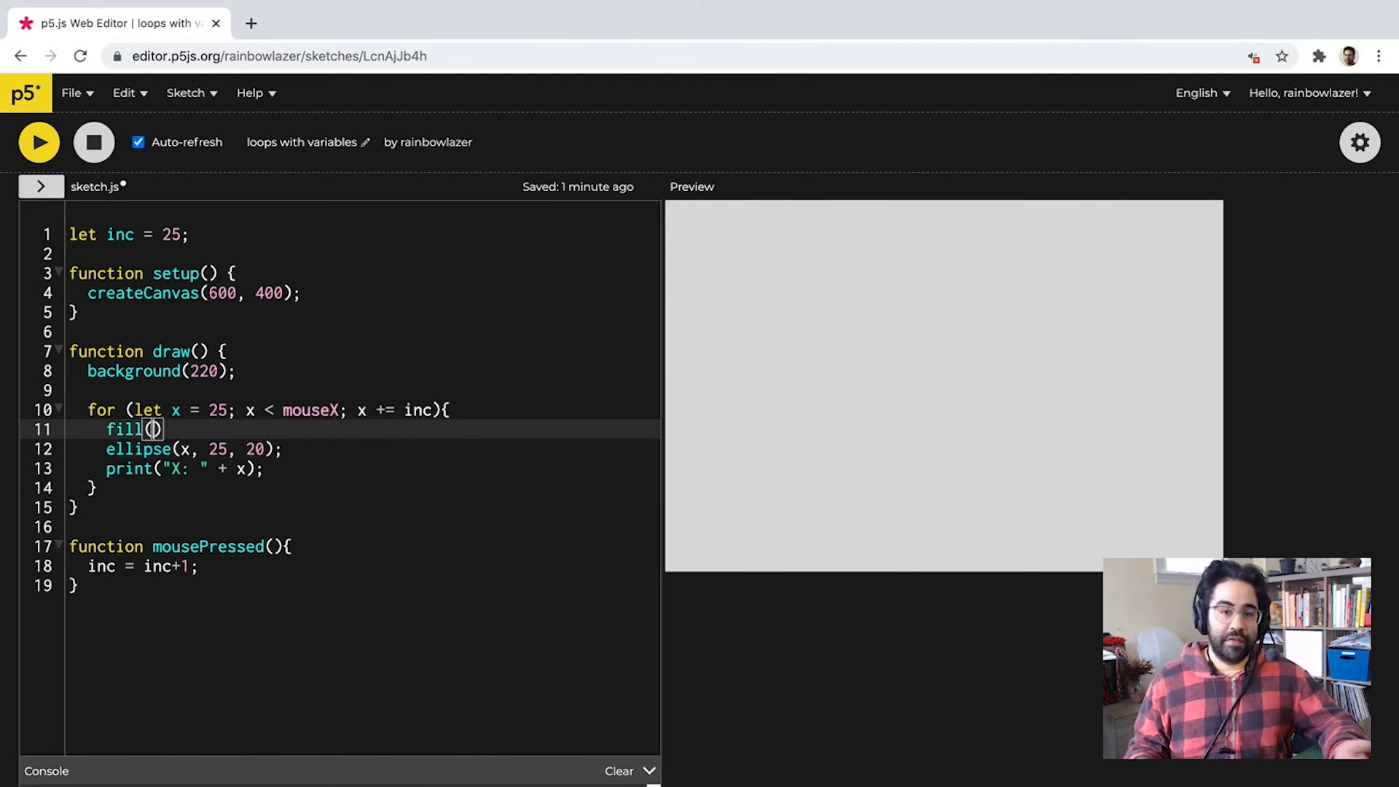
{"action": "type", "text": "x"}
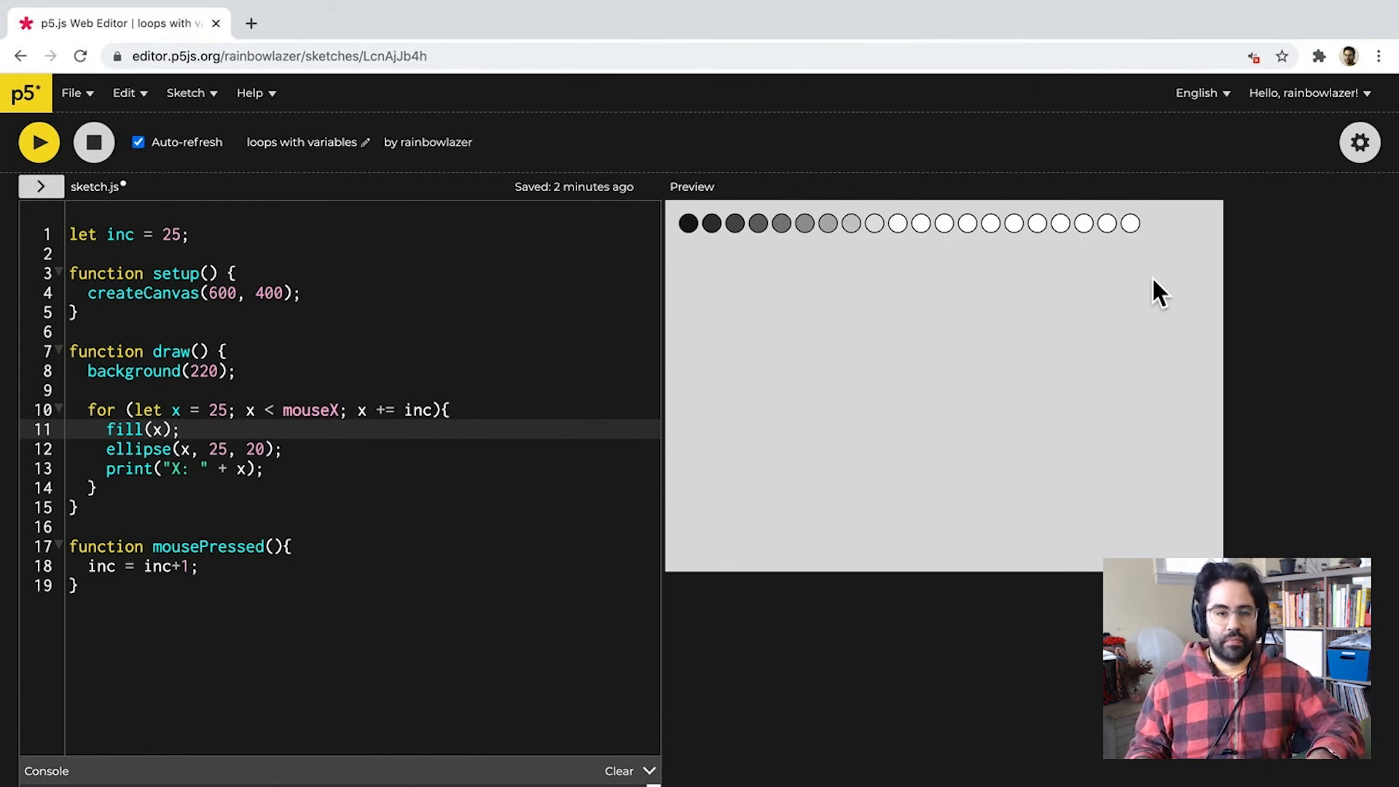
{"action": "mouse_move", "coordinate": [112, 433]}
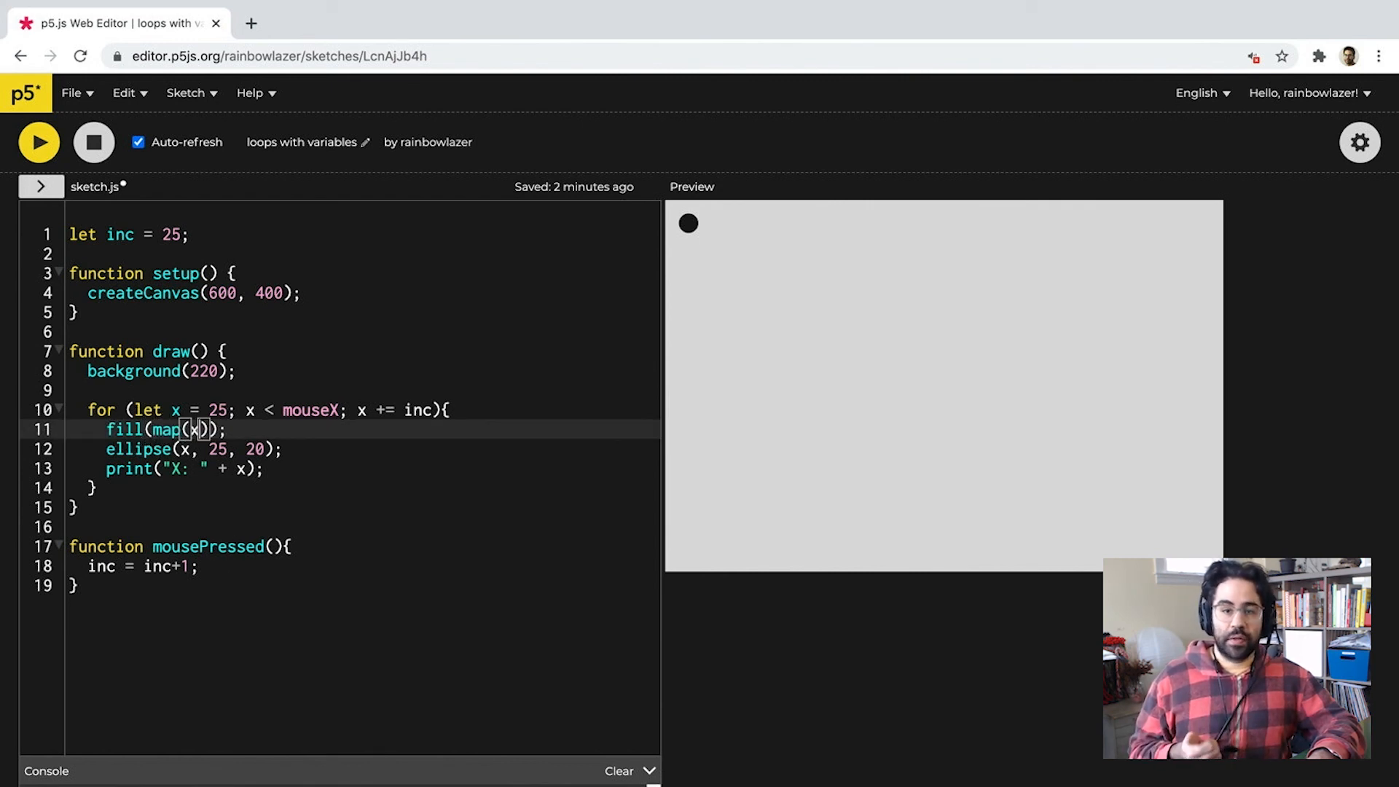
Change the fill to map(x, 25, mouseX, 0, 255) for a full black-to-white fade.
{"action": "type", "text": ", 25, mouseX,"}
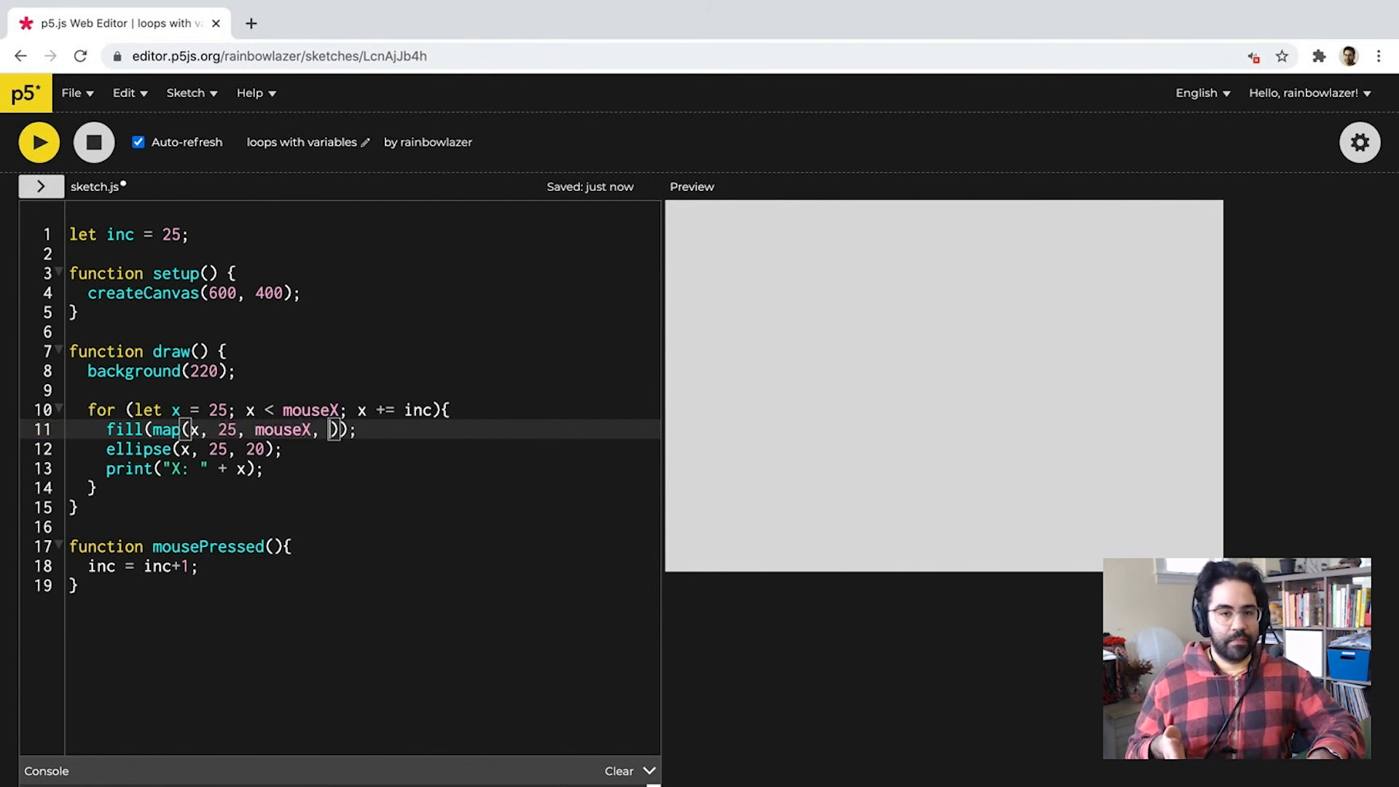
{"action": "type", "text": "0, 255"}
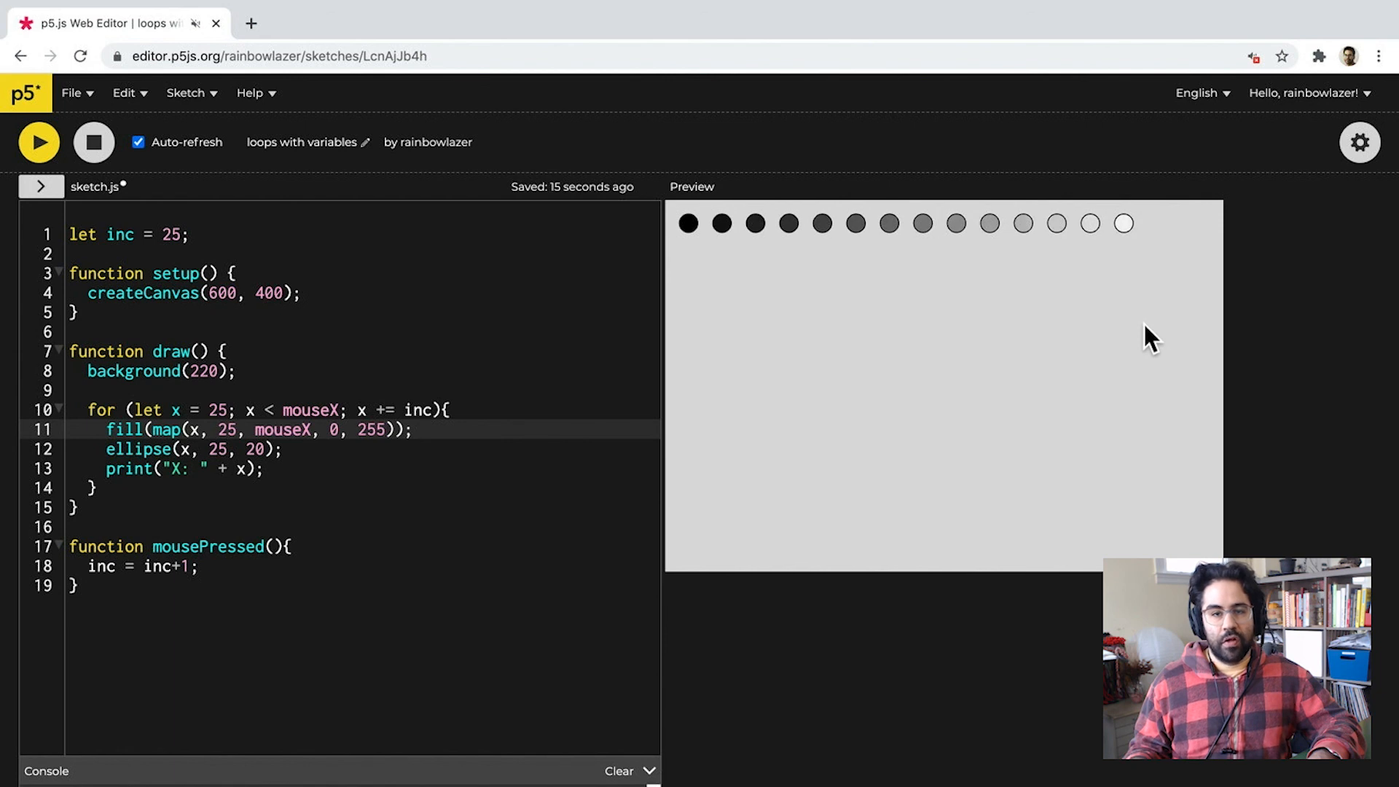
{"action": "mouse_move", "coordinate": [946, 323]}
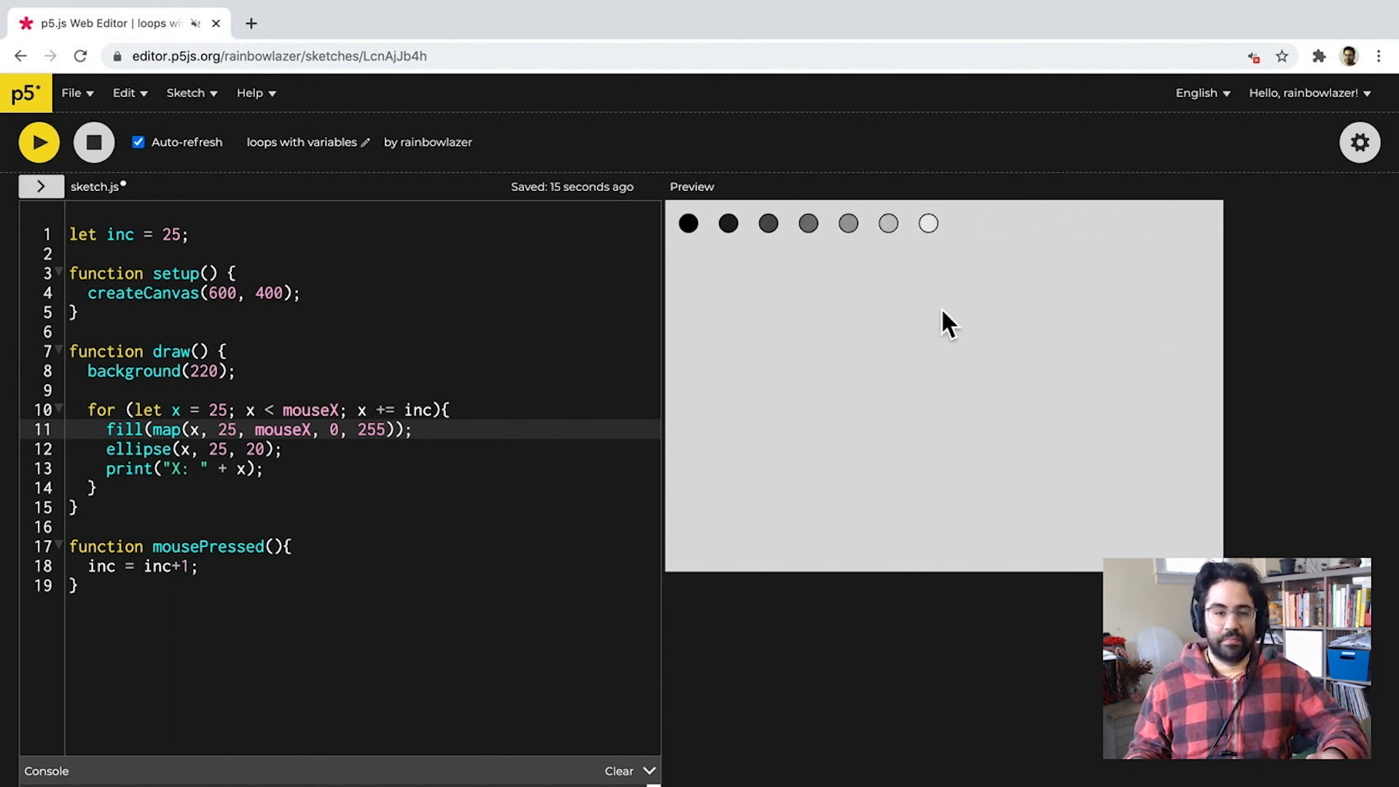
{"action": "mouse_move", "coordinate": [1182, 331]}
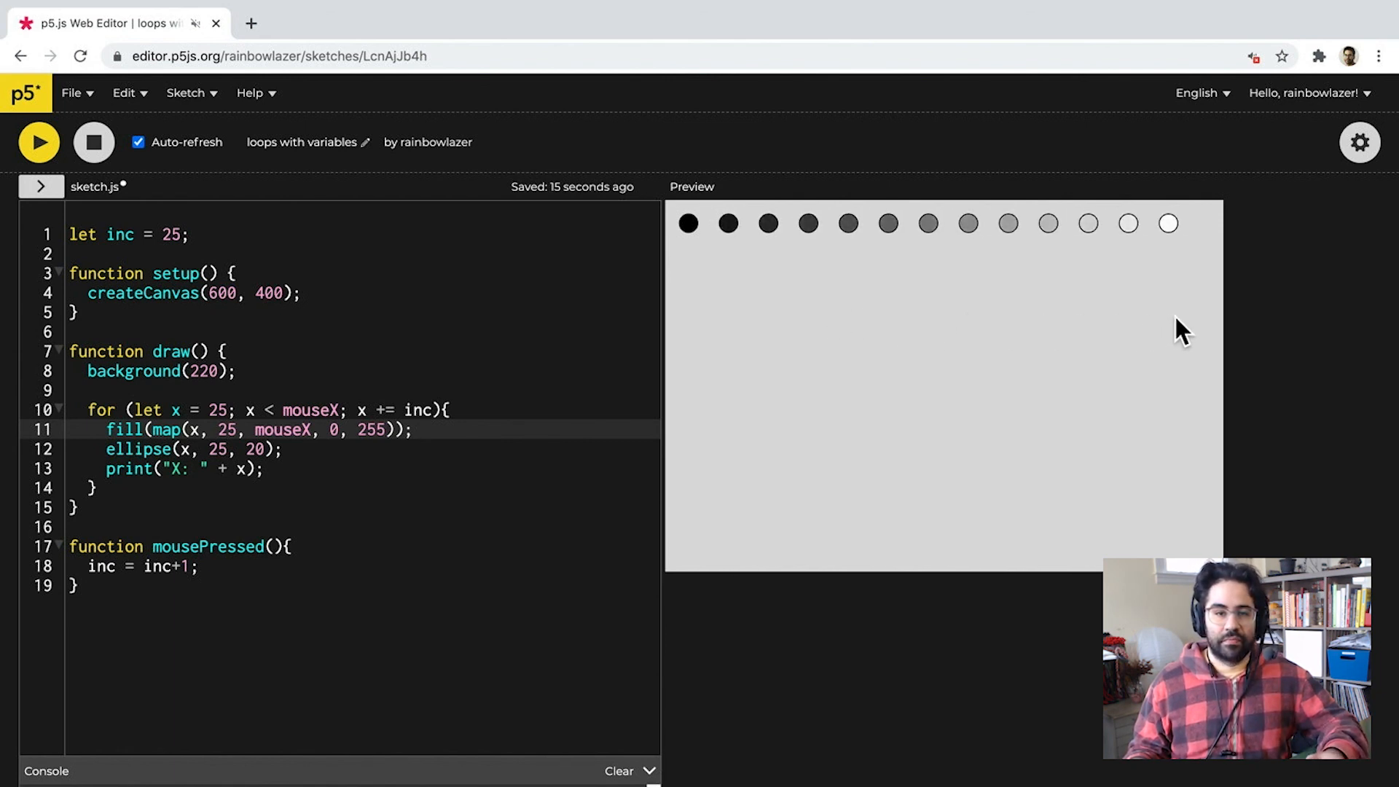